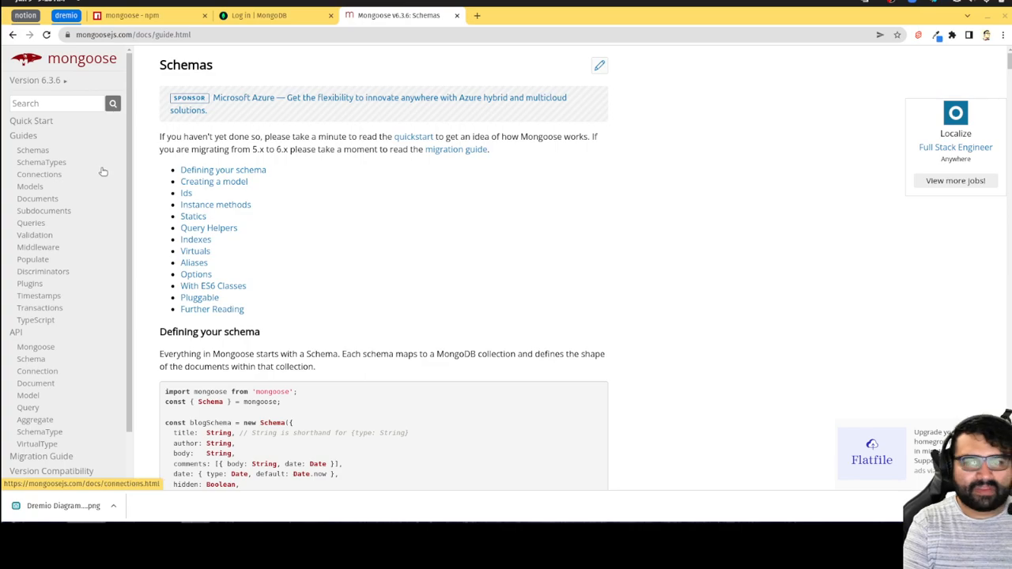
mouse_move(41, 162)
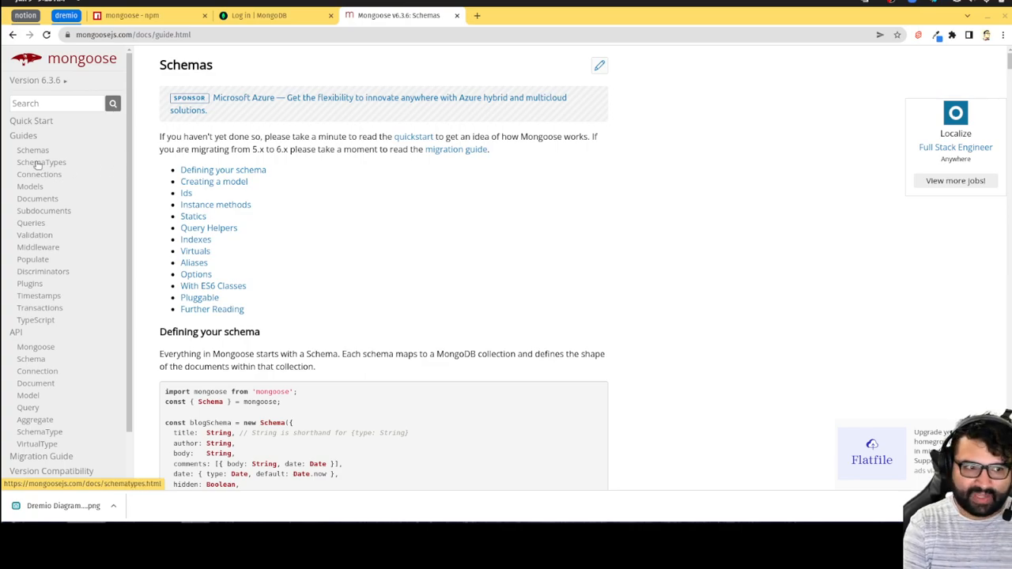
mouse_move(32, 150)
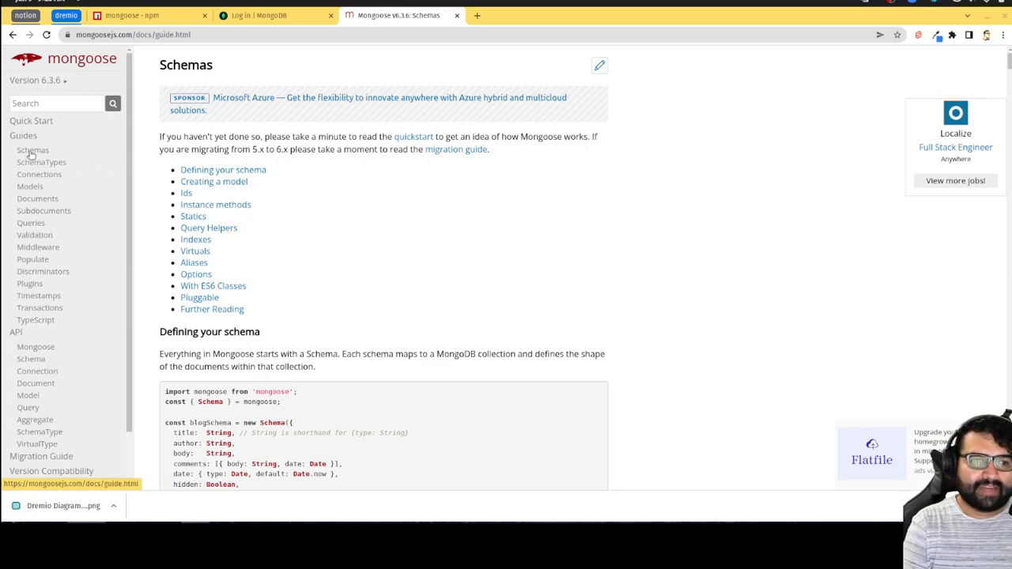
Step: Scroll the Schemas guide down to the permitted SchemaTypes list, String through Map
scroll("down", 3)
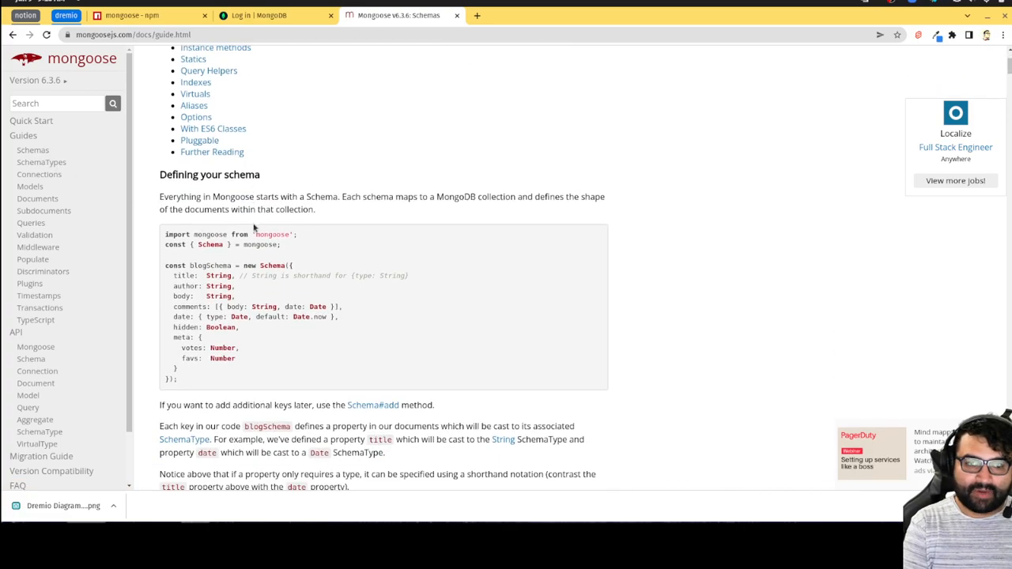
scroll("down", 3)
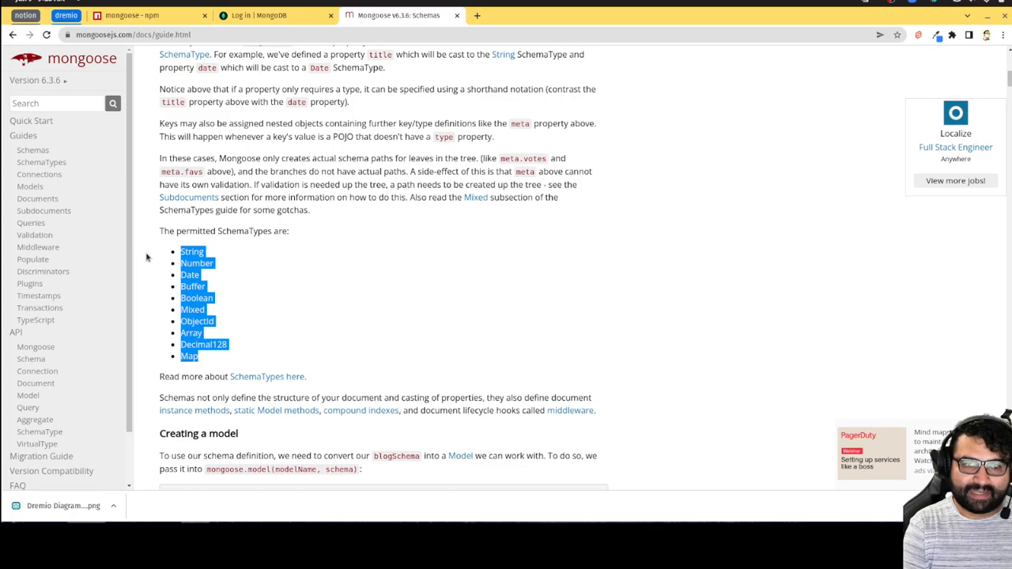
mouse_move(343, 302)
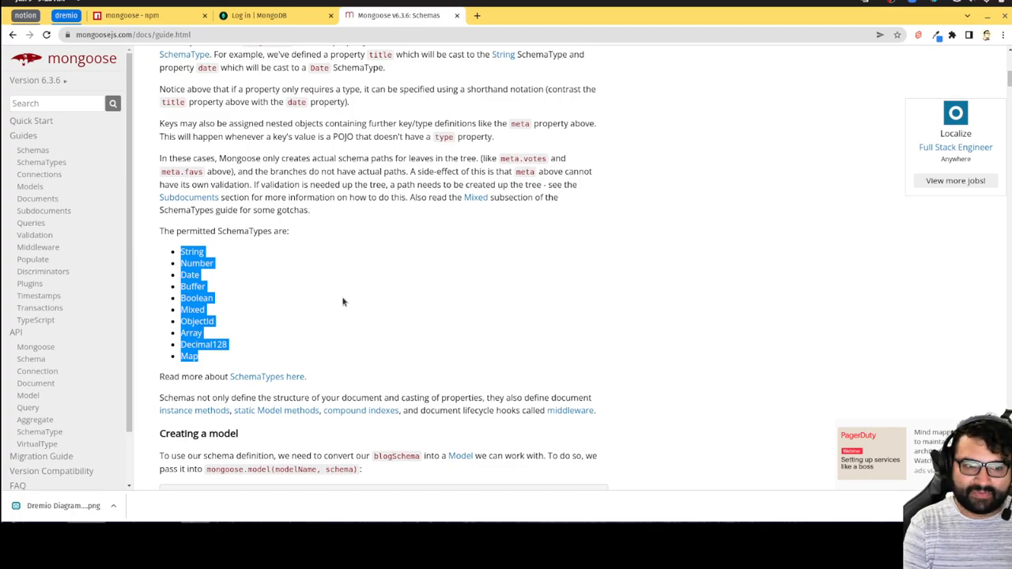
Step: Scroll past Creating a model and Ids to the Instance methods section
scroll("down", 3)
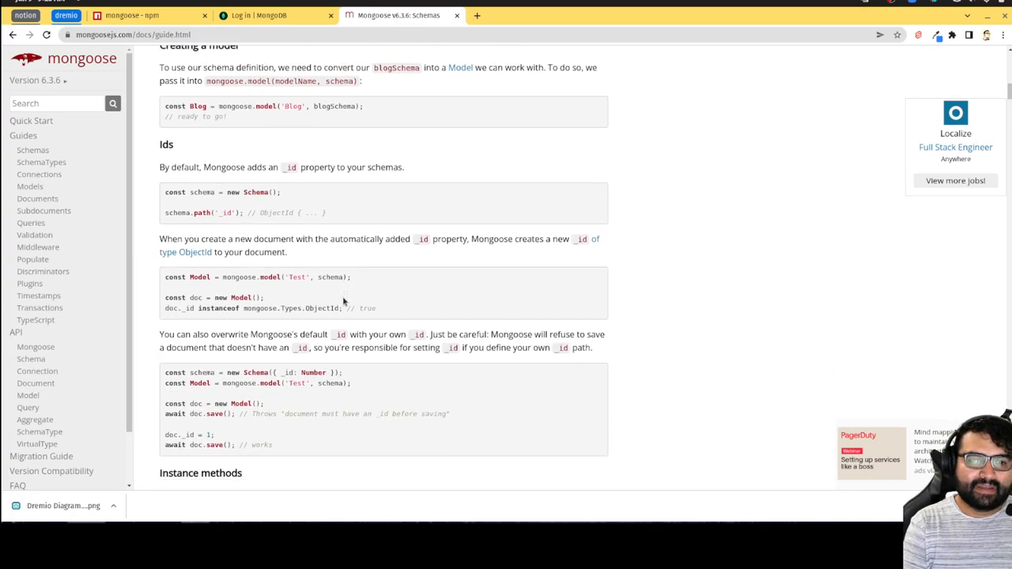
scroll("down", 3)
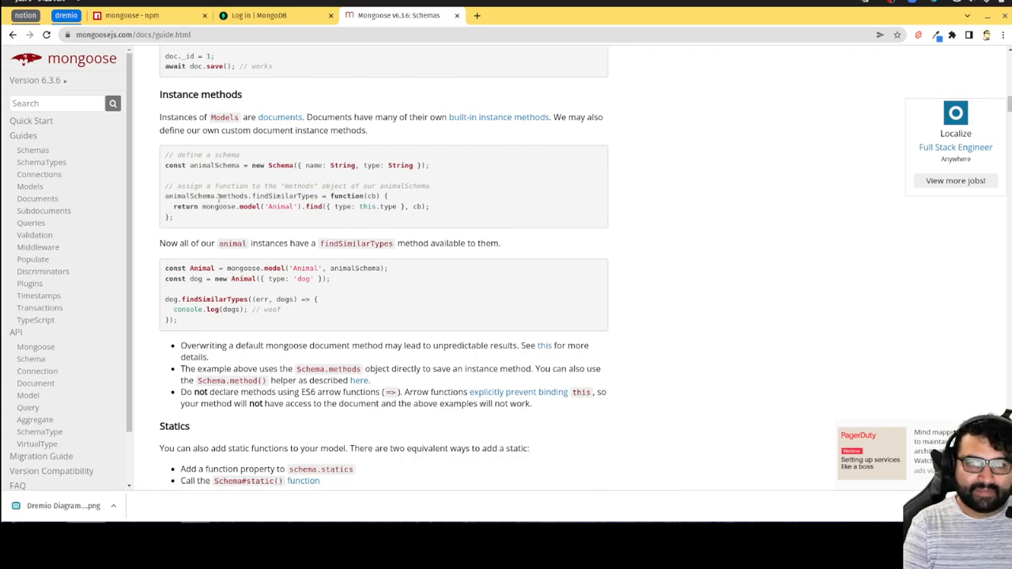
mouse_move(276, 181)
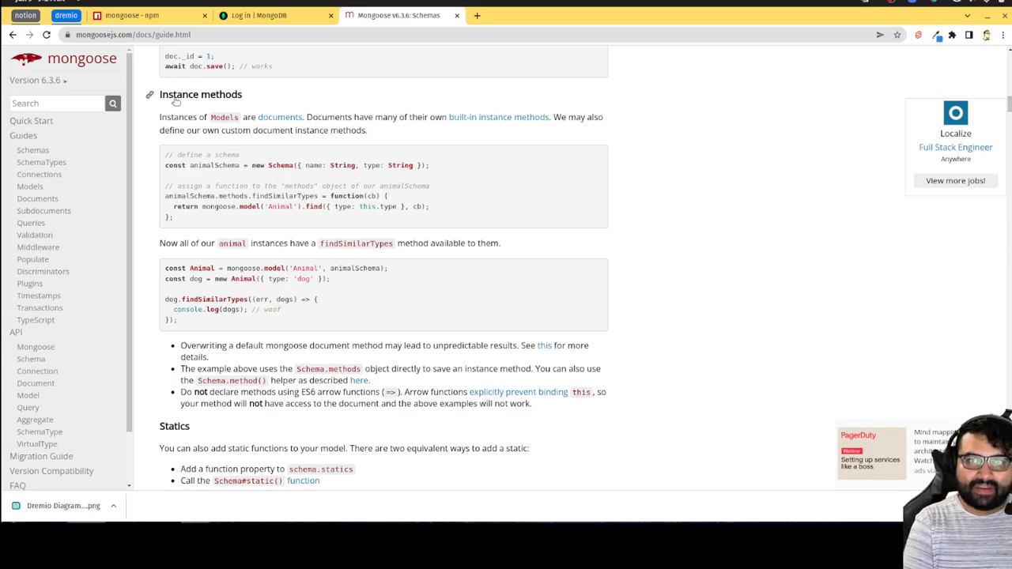
mouse_move(529, 425)
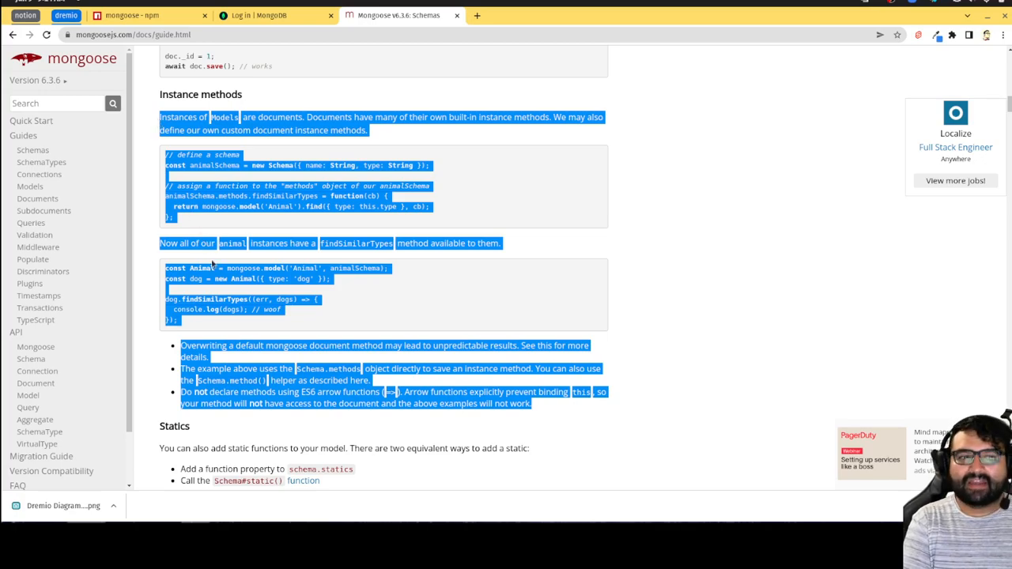
mouse_move(351, 332)
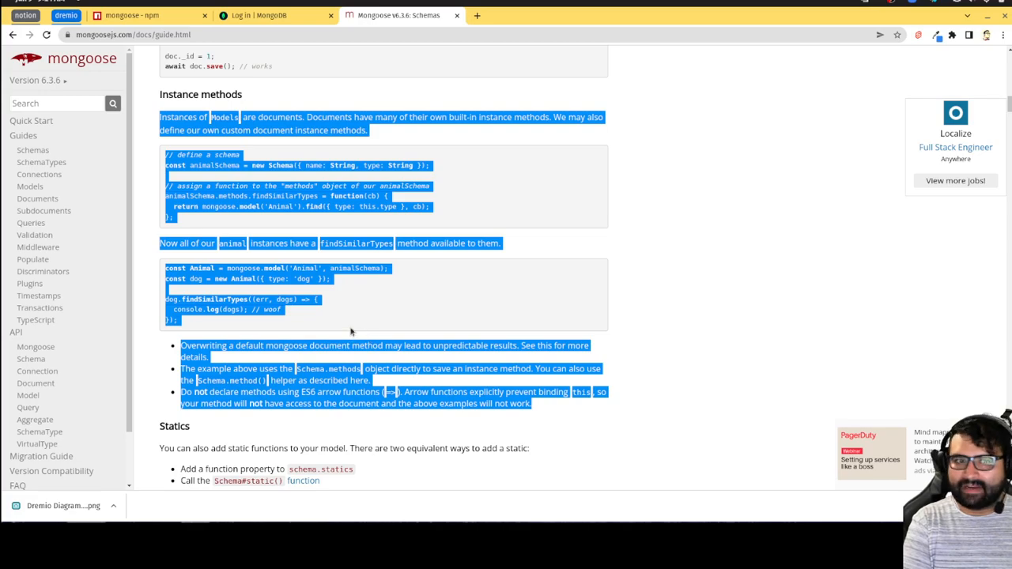
Step: Highlight the Statics explanation, example code and arrow-function warning
scroll("down", 3)
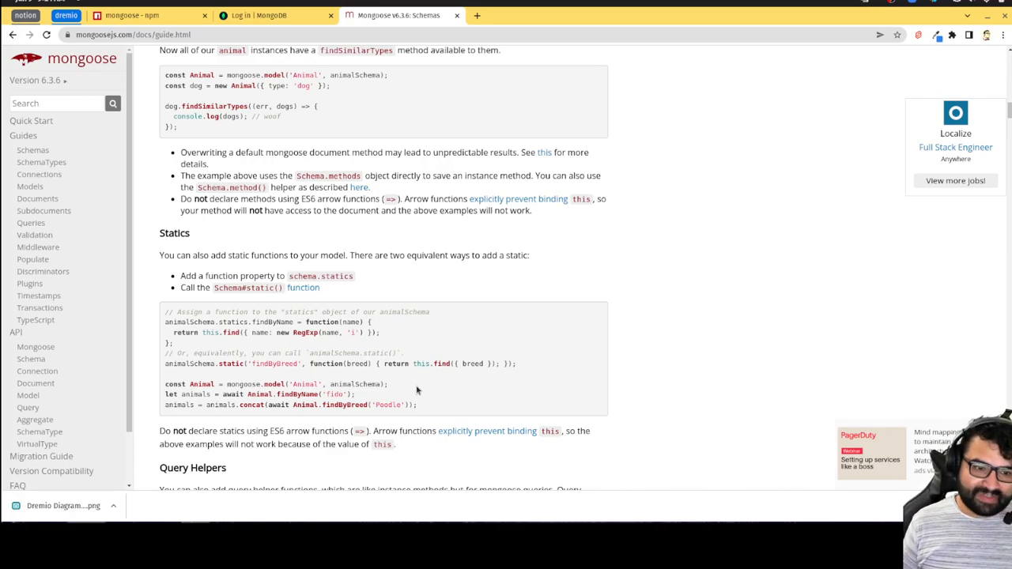
mouse_move(162, 232)
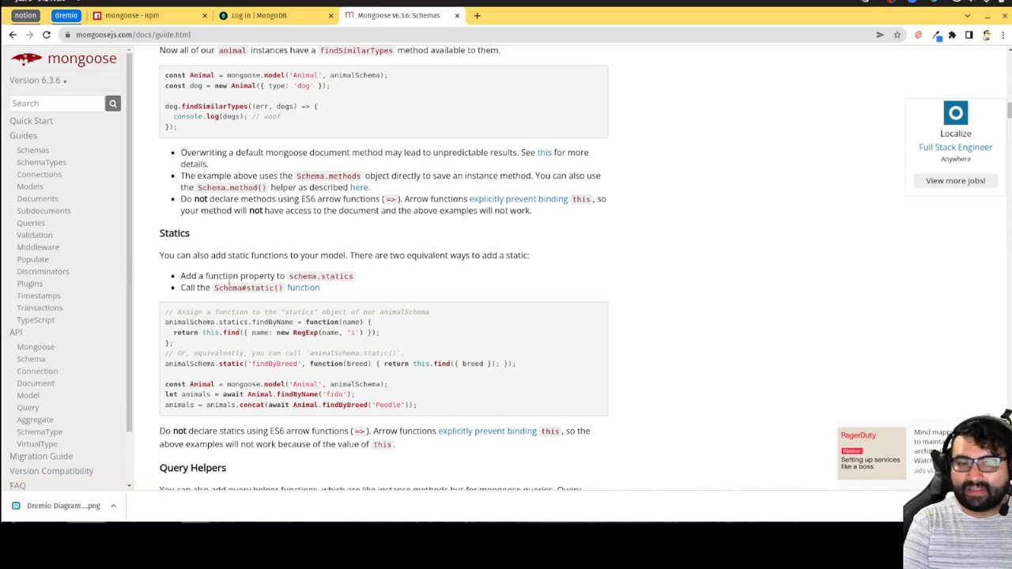
left_click_drag(180, 275, 393, 443)
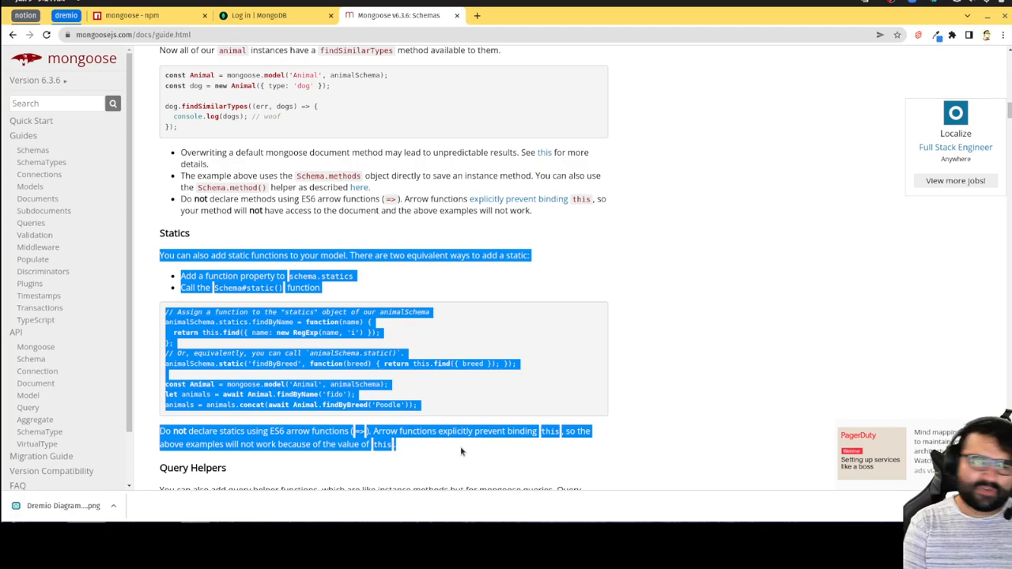
Step: Scroll past Query Helpers to Indexes and highlight the animalSchema index example code
scroll("down", 3)
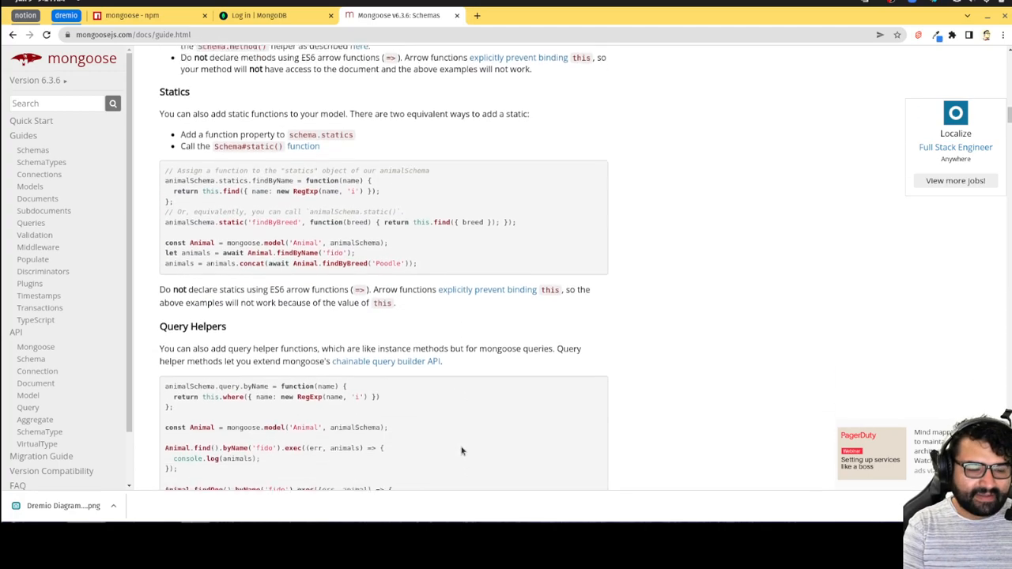
scroll("down", 3)
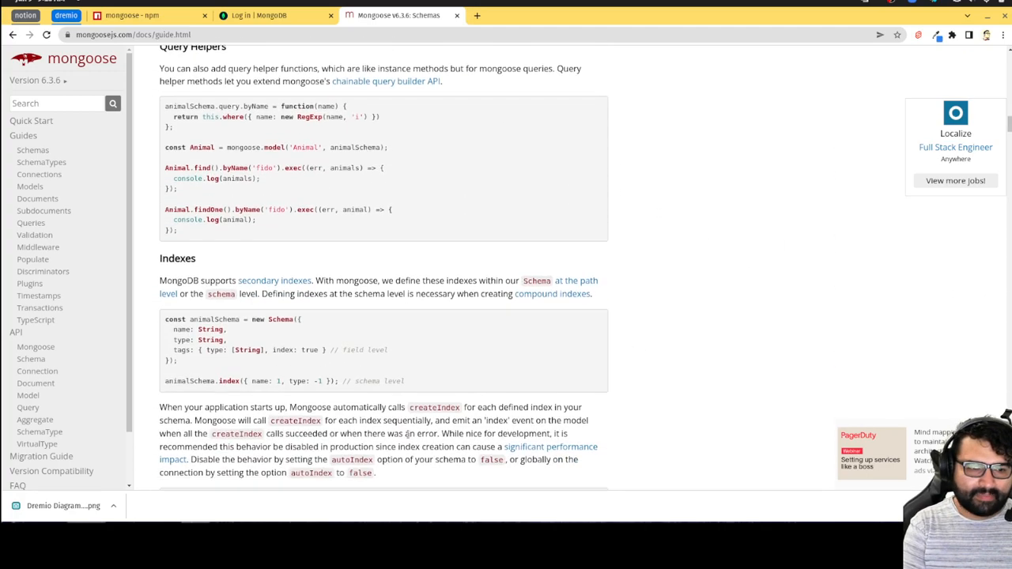
scroll("down", 3)
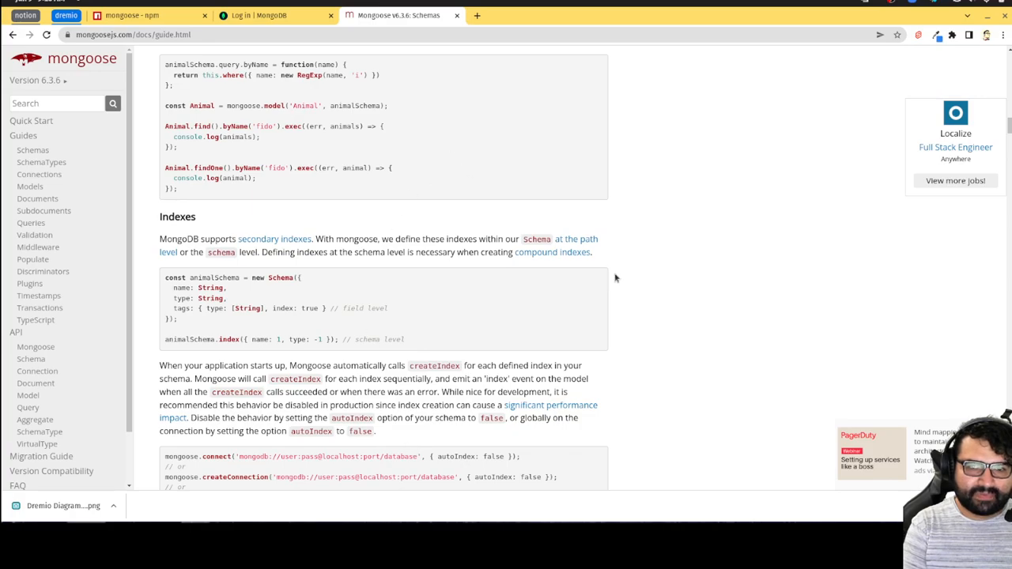
mouse_move(456, 347)
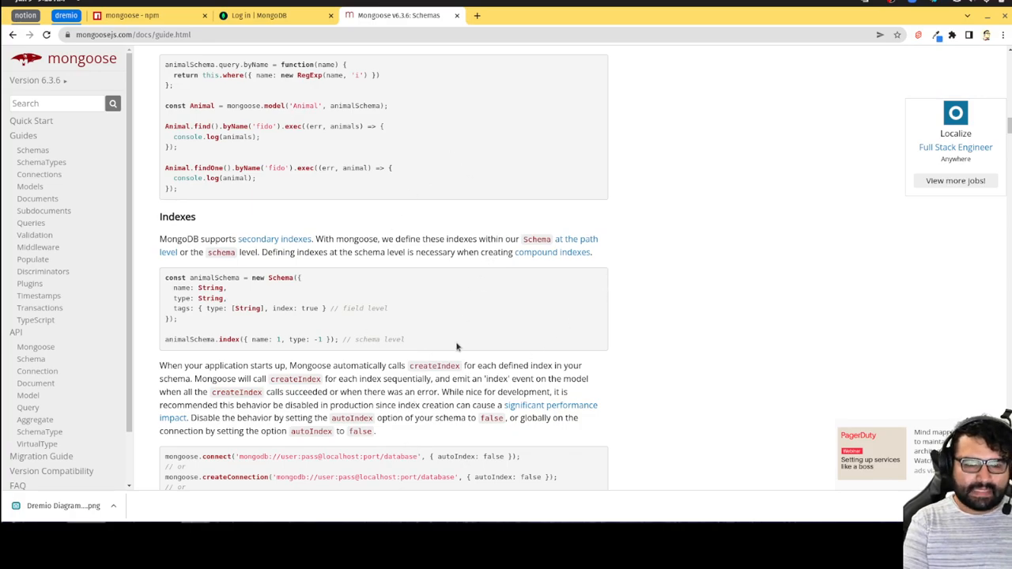
left_click_drag(164, 278, 404, 339)
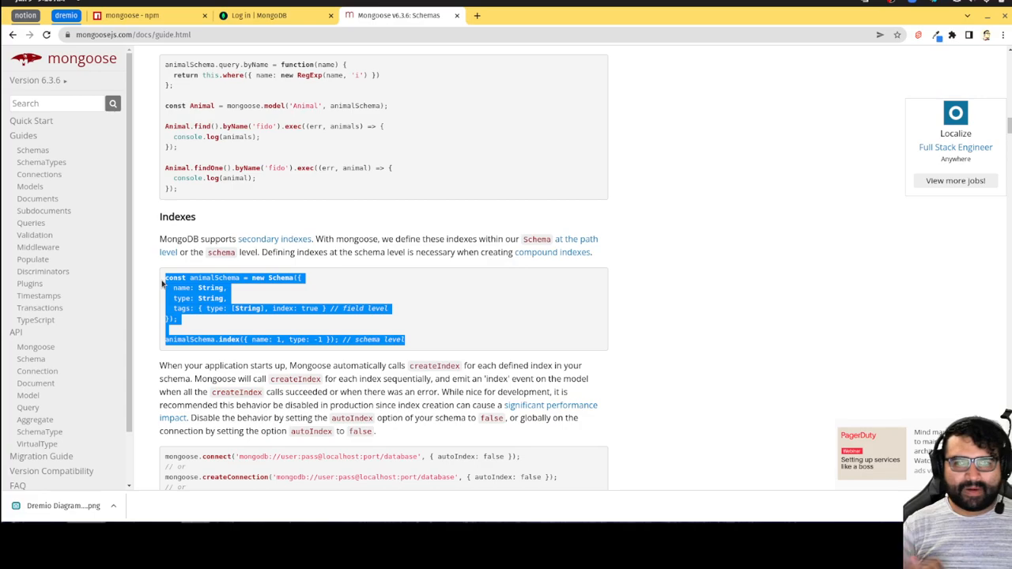
scroll("down", 3)
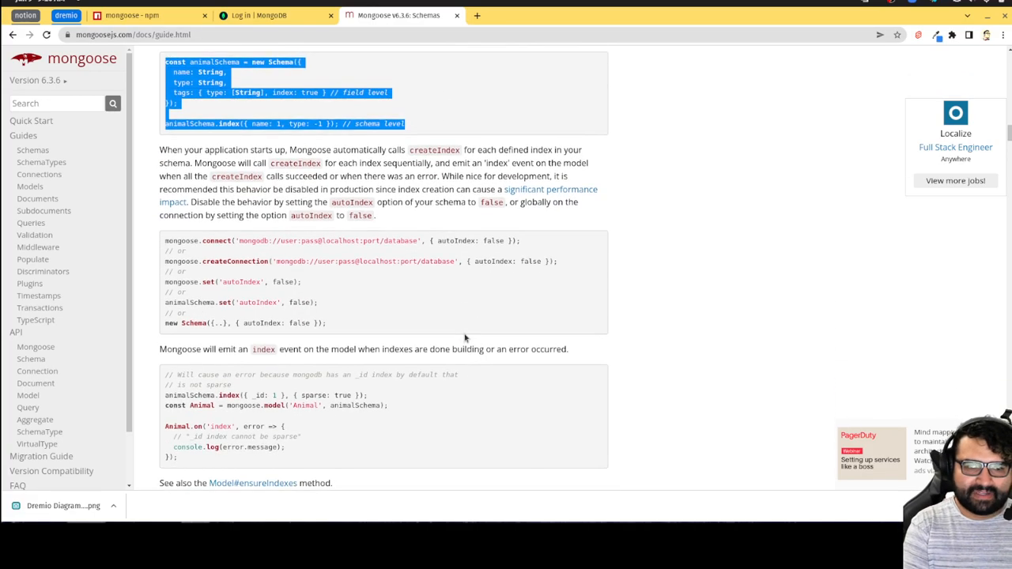
scroll("down", 3)
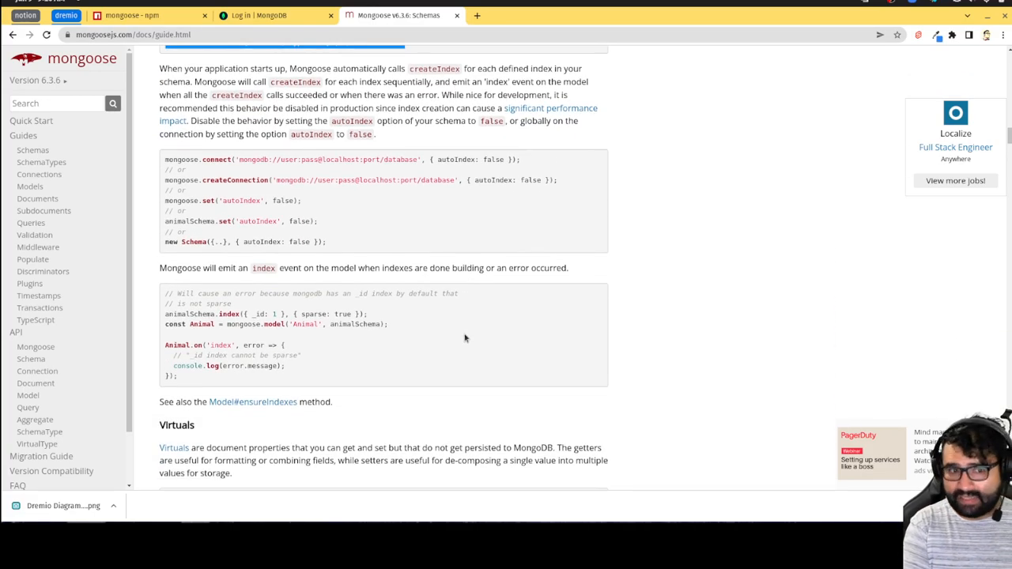
scroll("down", 3)
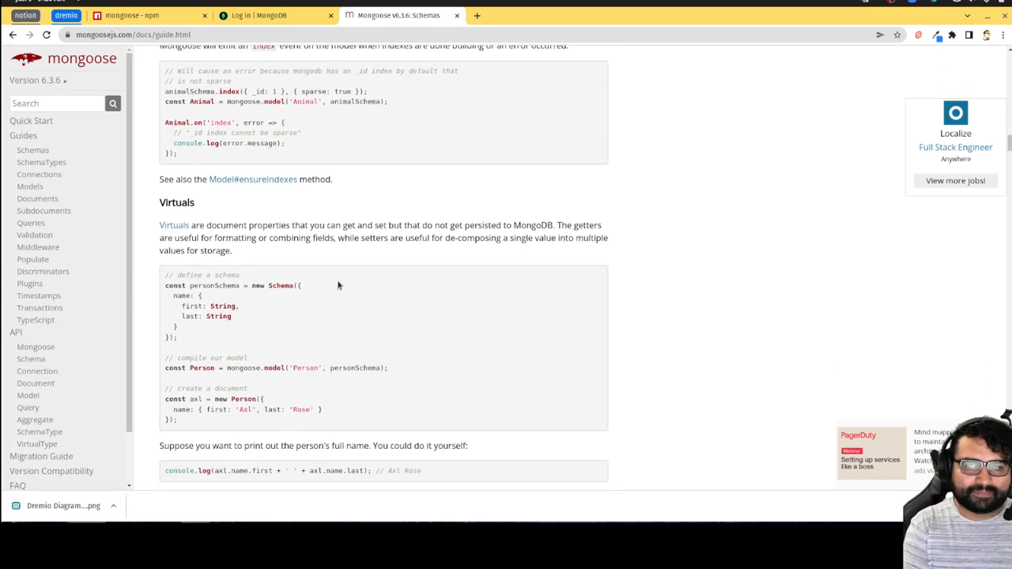
scroll("down", 3)
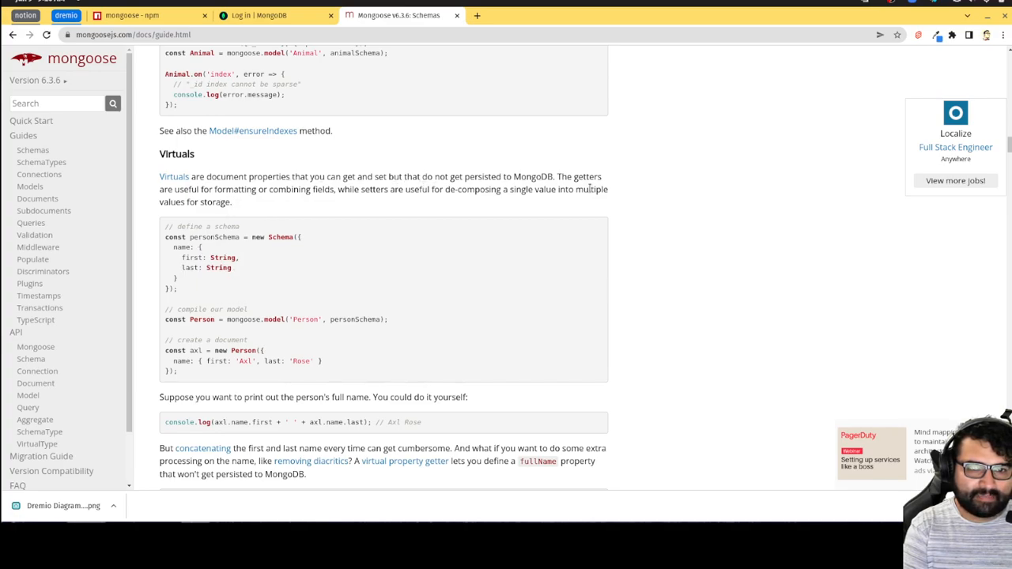
mouse_move(364, 199)
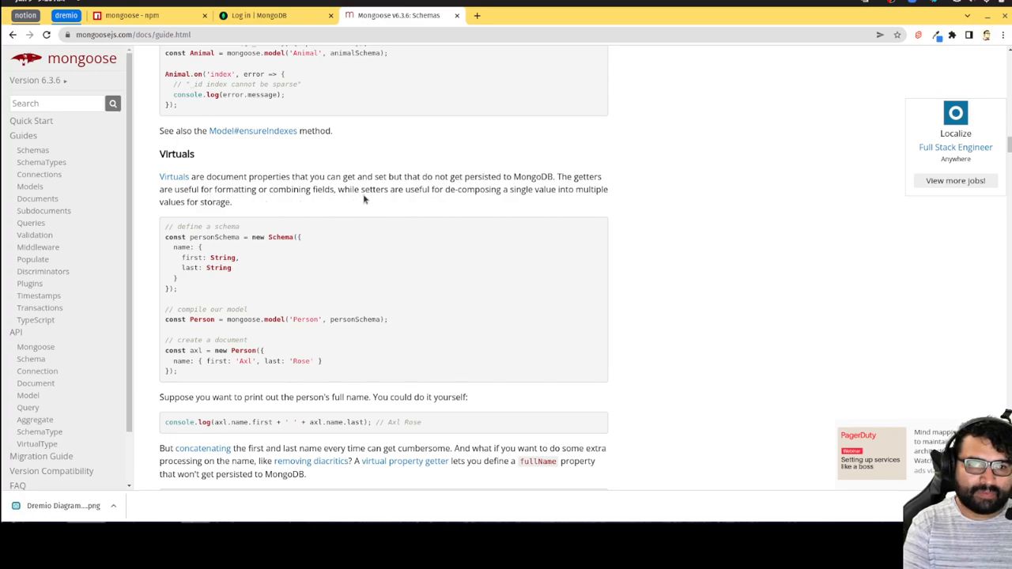
mouse_move(271, 277)
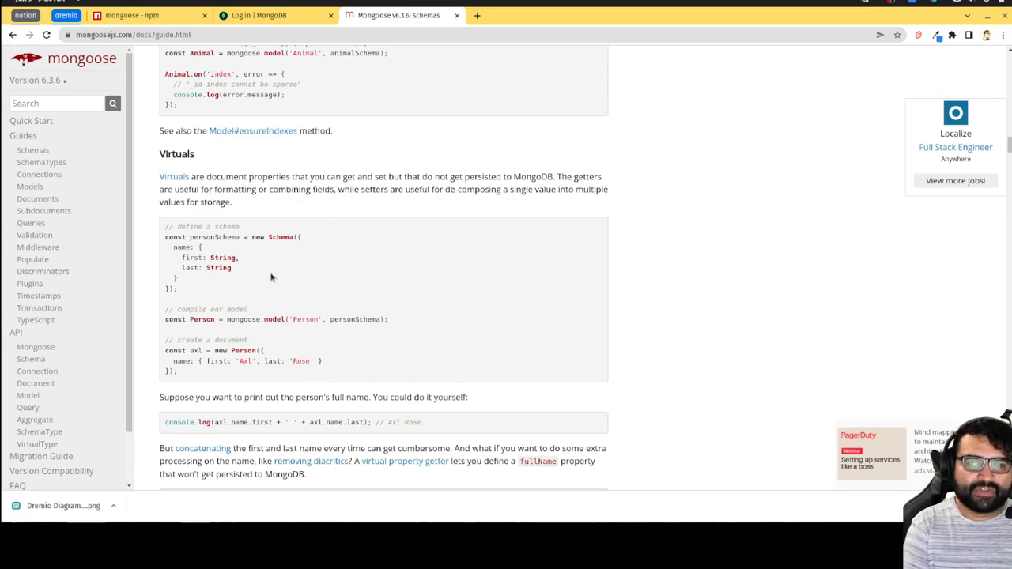
mouse_move(324, 291)
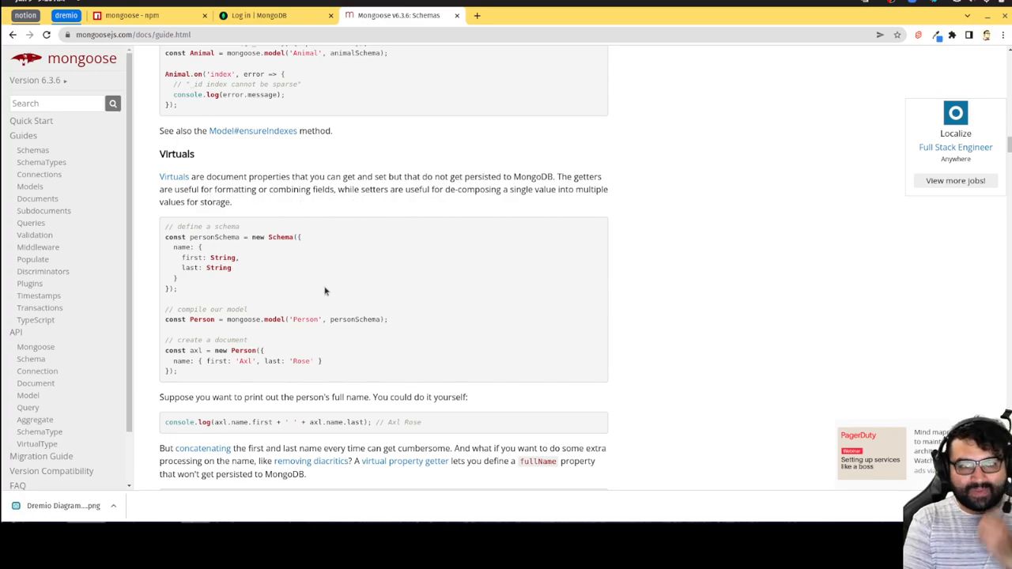
mouse_move(345, 306)
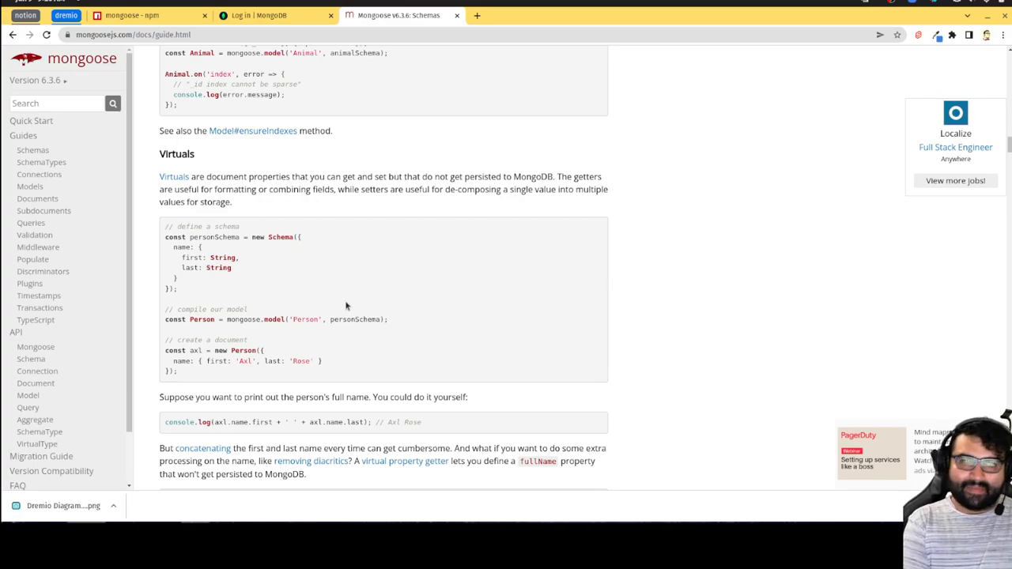
mouse_move(355, 312)
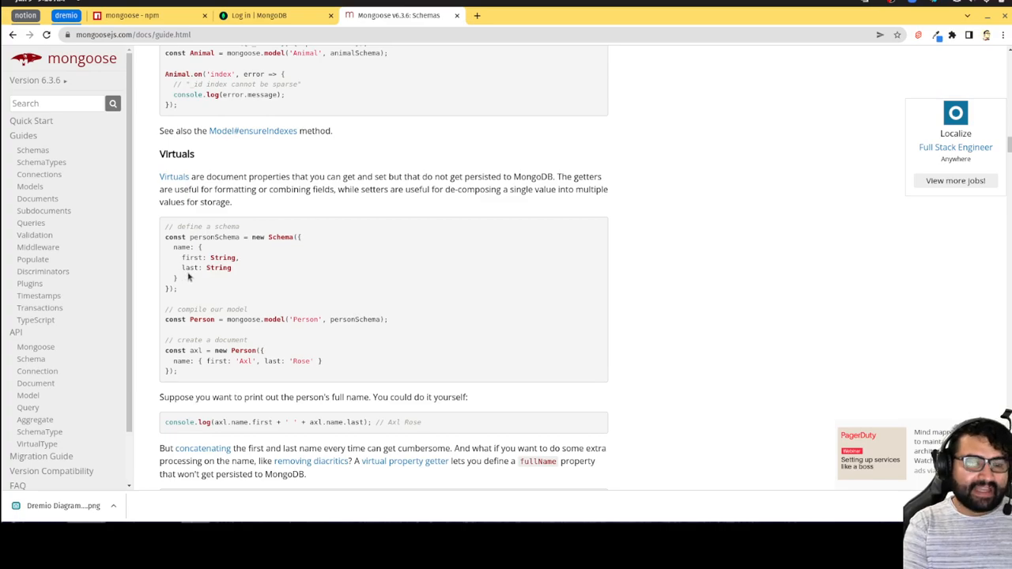
mouse_move(217, 284)
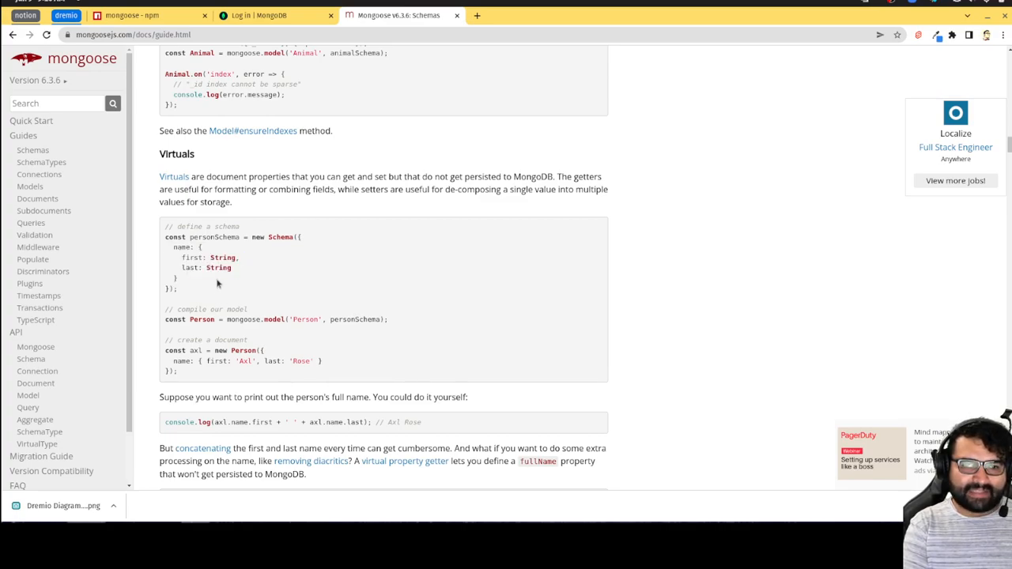
mouse_move(241, 279)
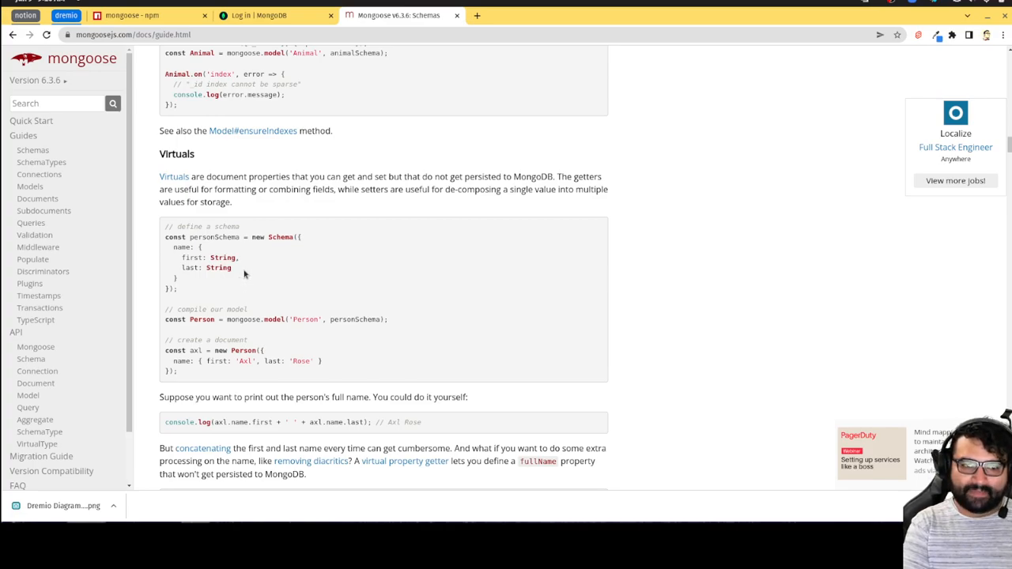
mouse_move(262, 291)
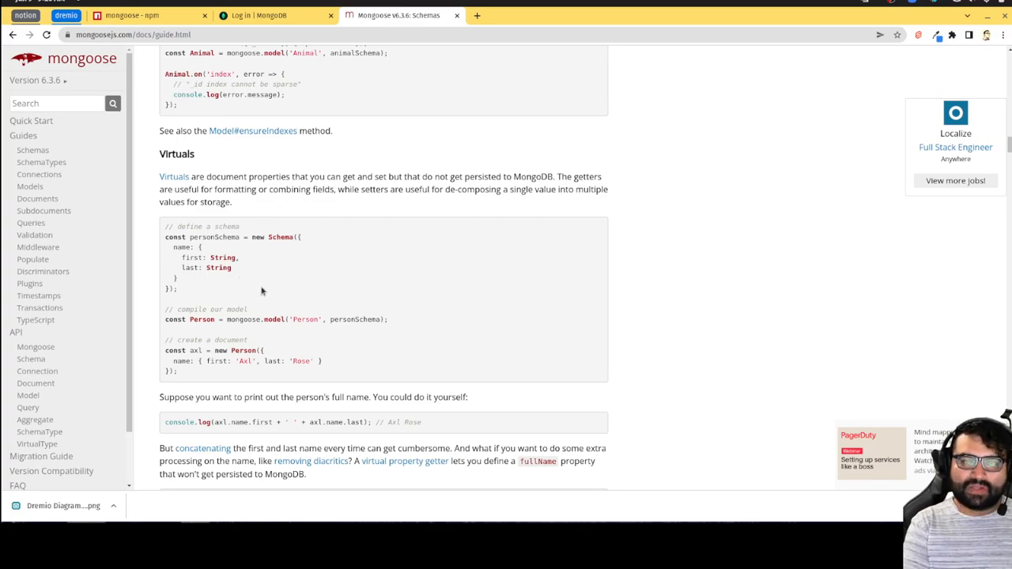
mouse_move(267, 298)
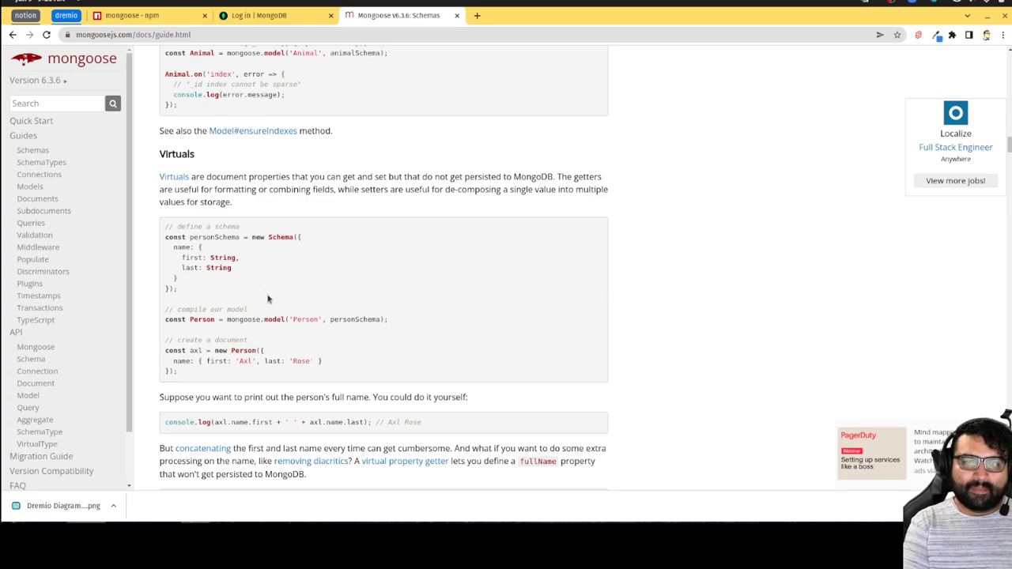
mouse_move(272, 308)
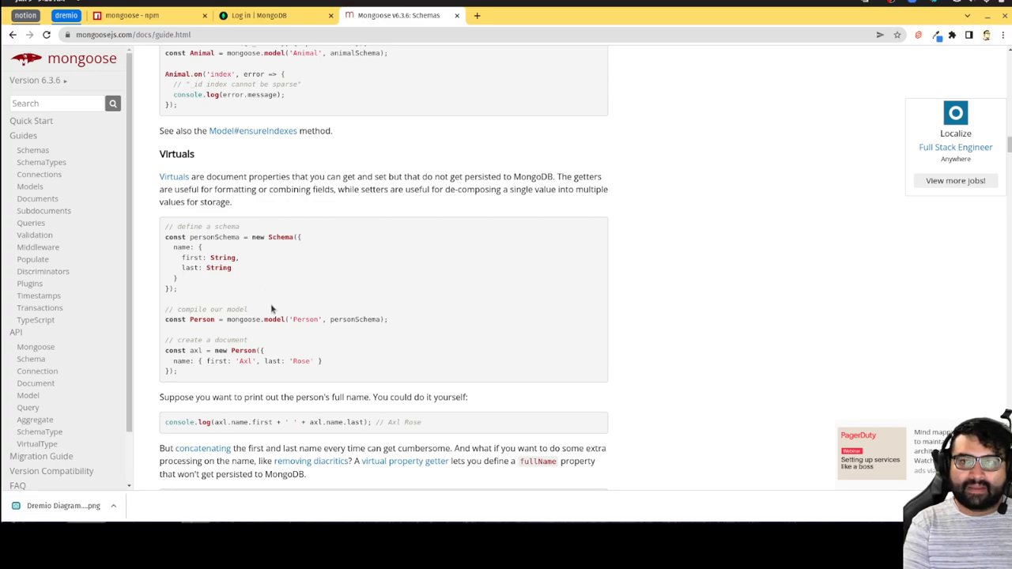
mouse_move(290, 328)
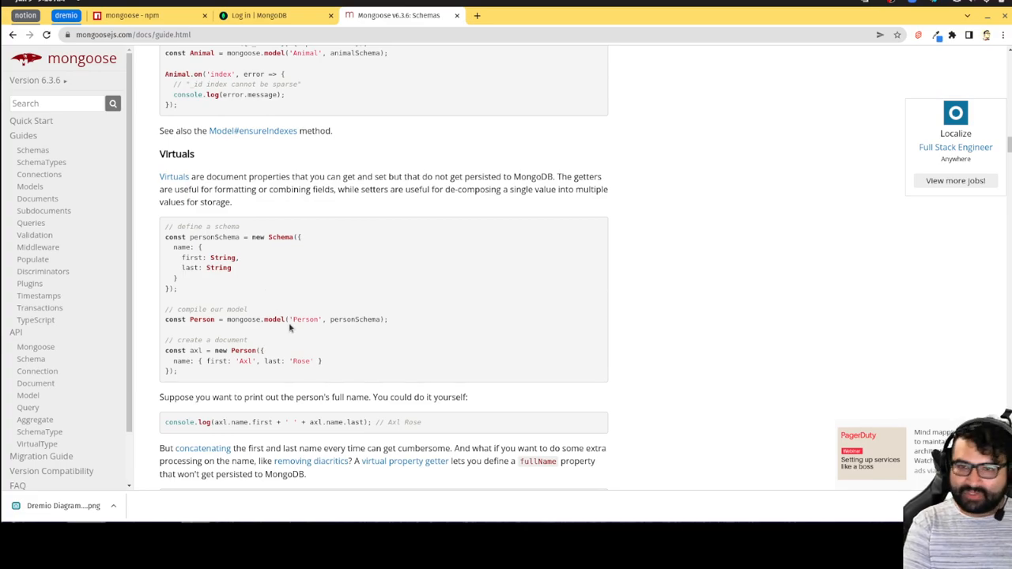
scroll("down", 3)
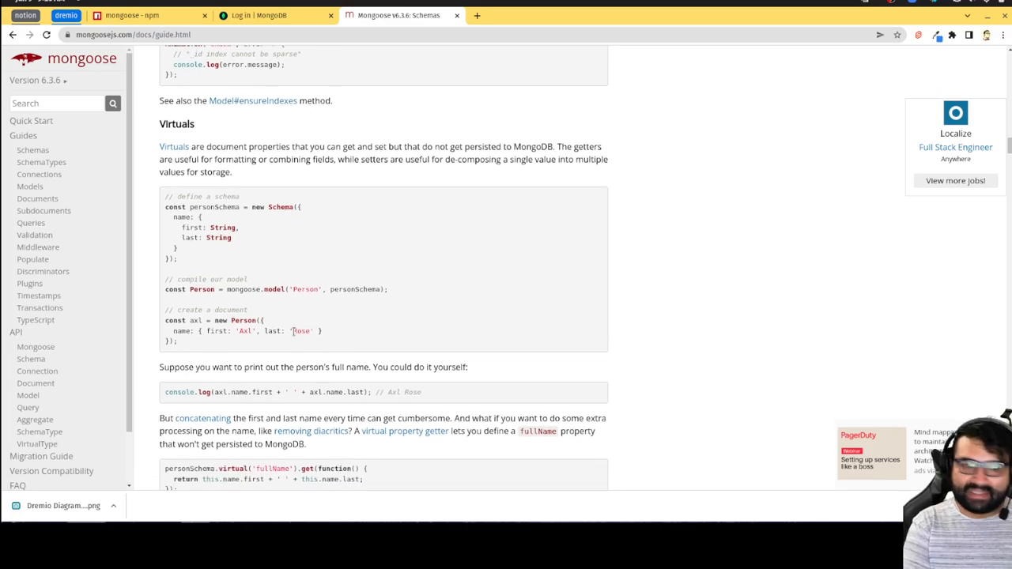
scroll("down", 3)
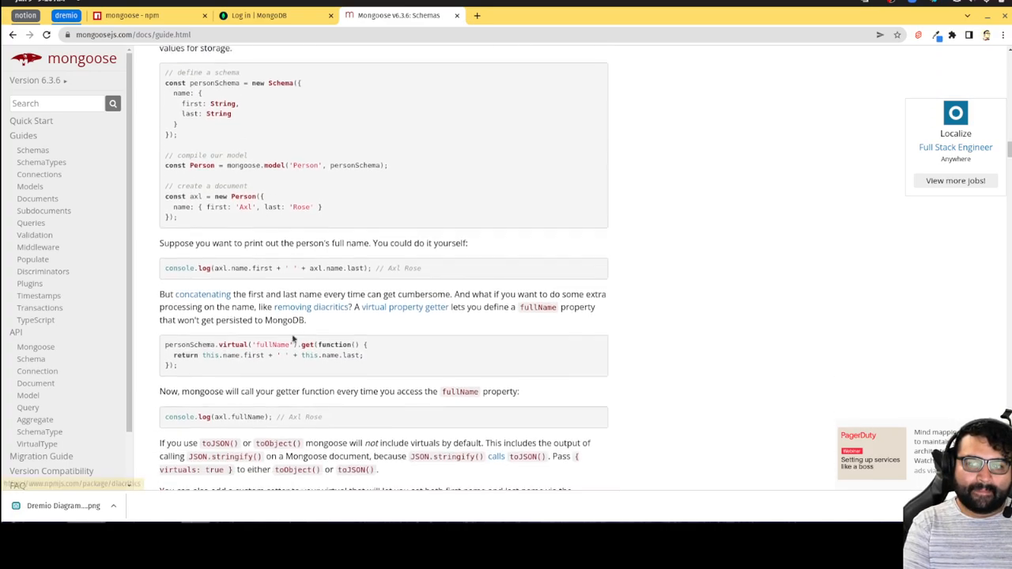
scroll("down", 3)
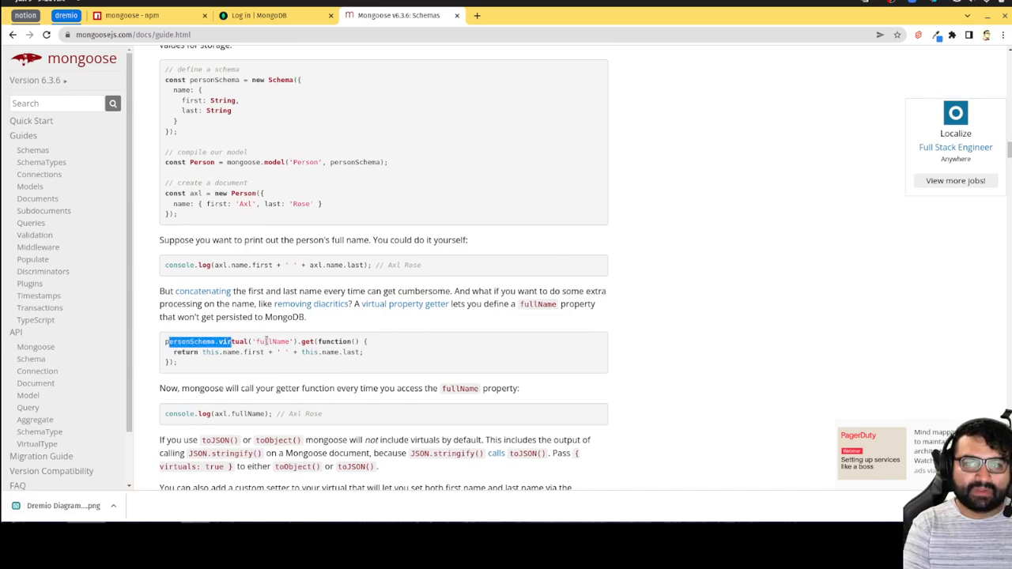
mouse_move(336, 354)
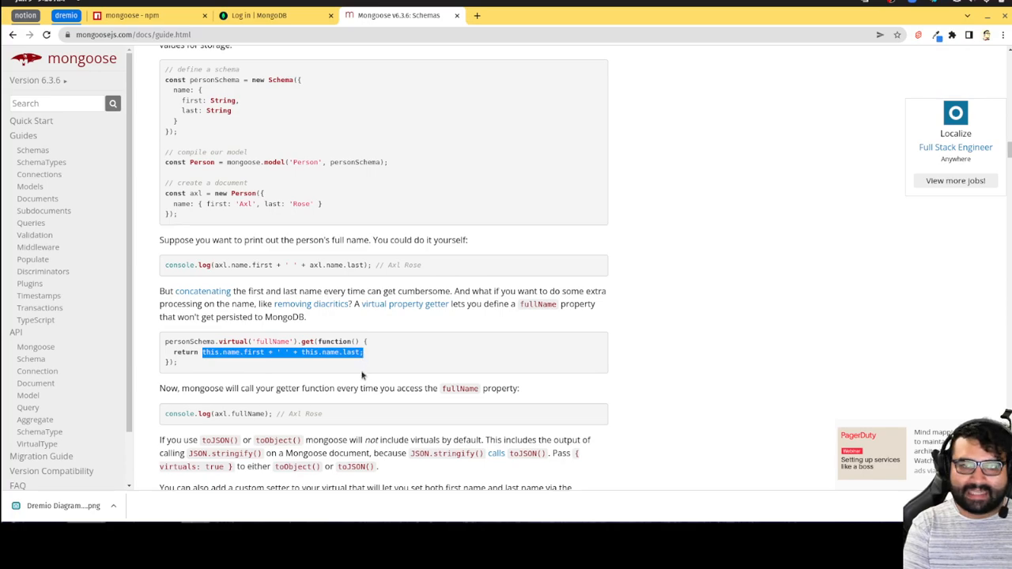
scroll("down", 3)
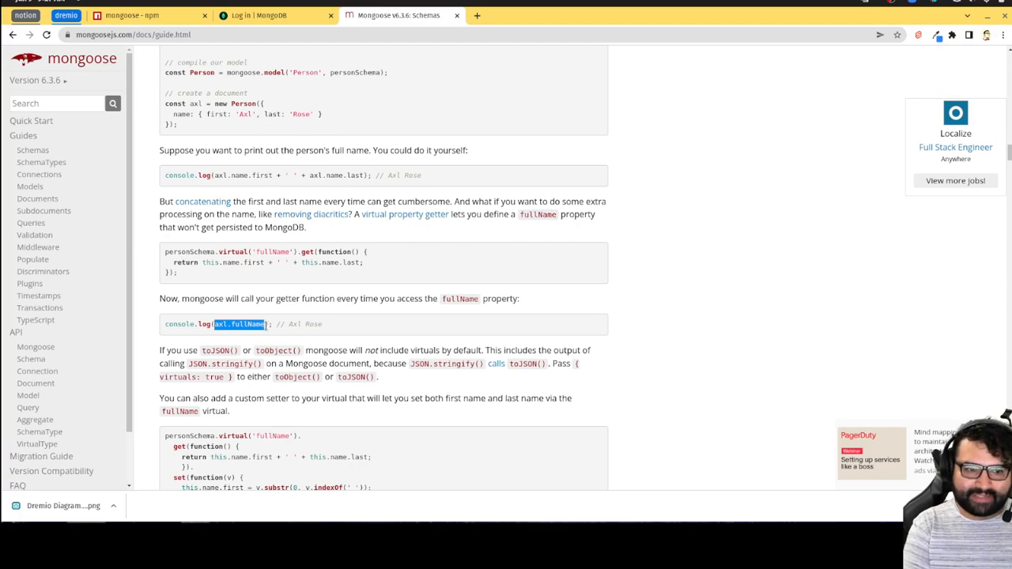
mouse_move(266, 332)
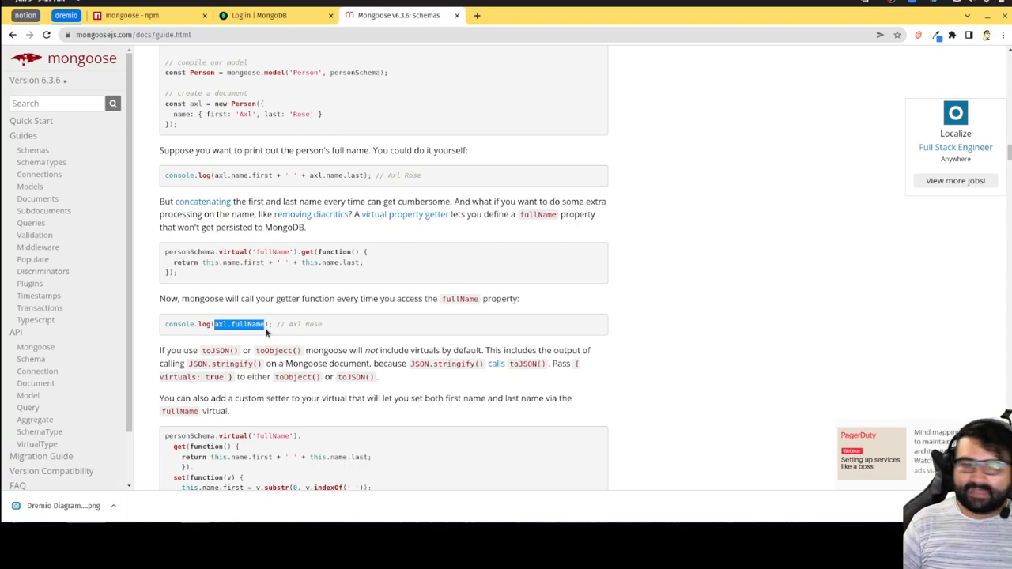
scroll("down", 3)
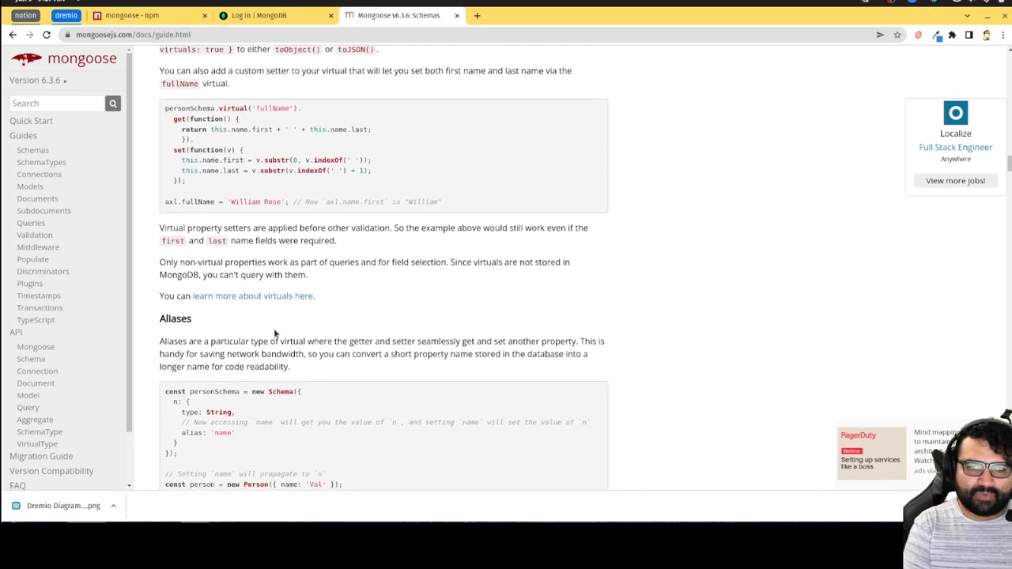
scroll("down", 3)
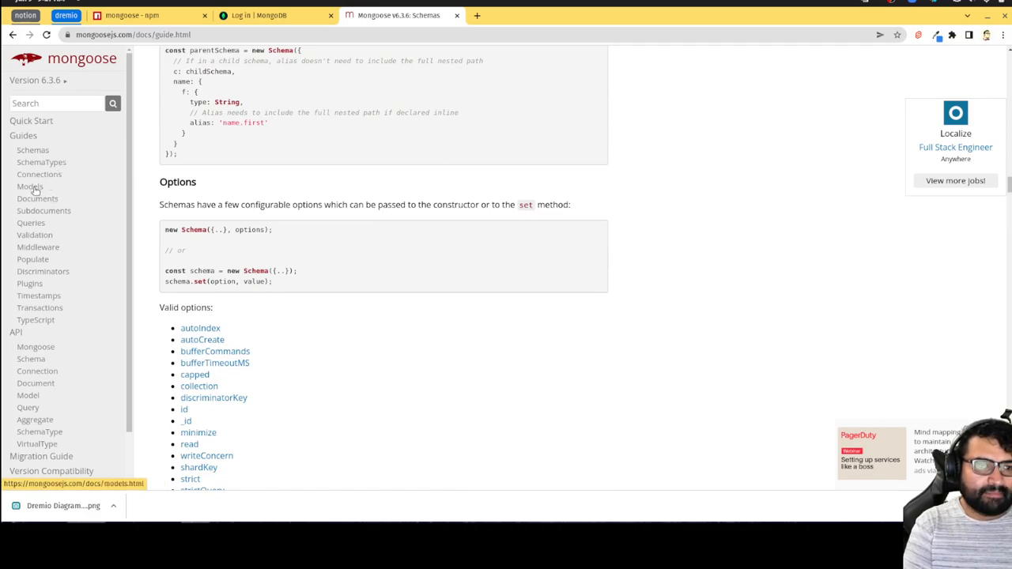
Step: Open the Models guide and read down to Change Streams and Next Up
left_click(29, 186)
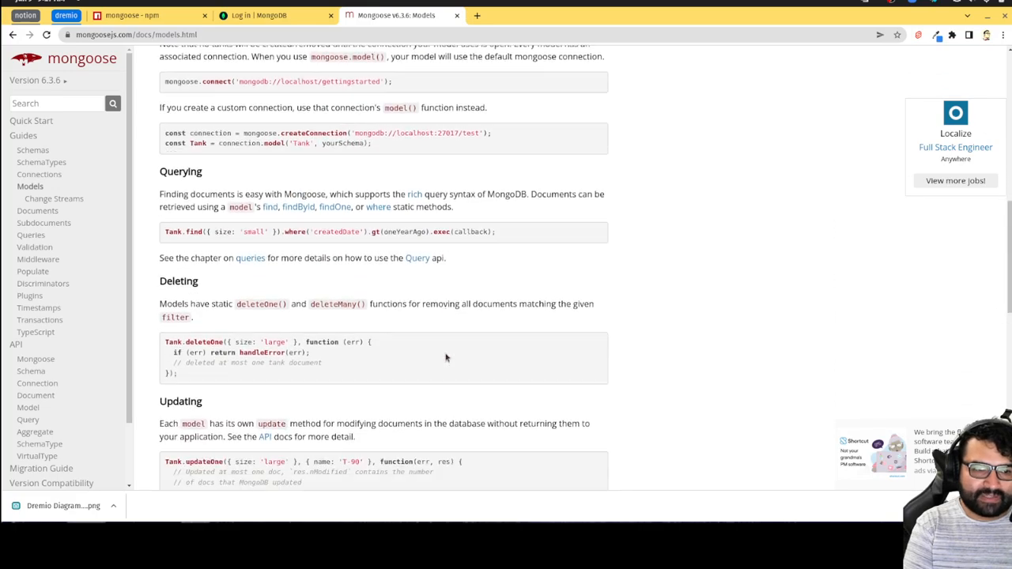
scroll("down", 3)
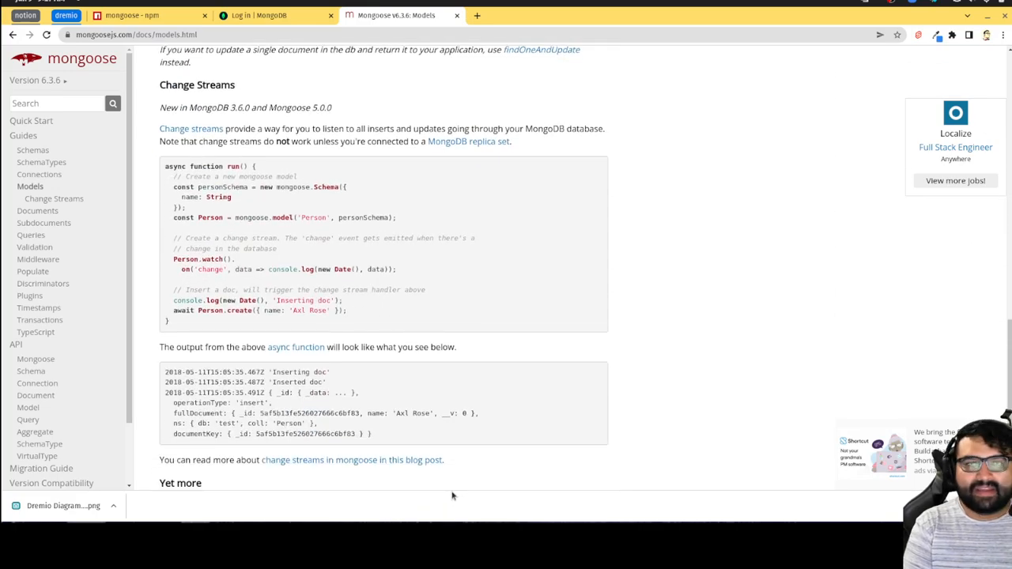
scroll("down", 3)
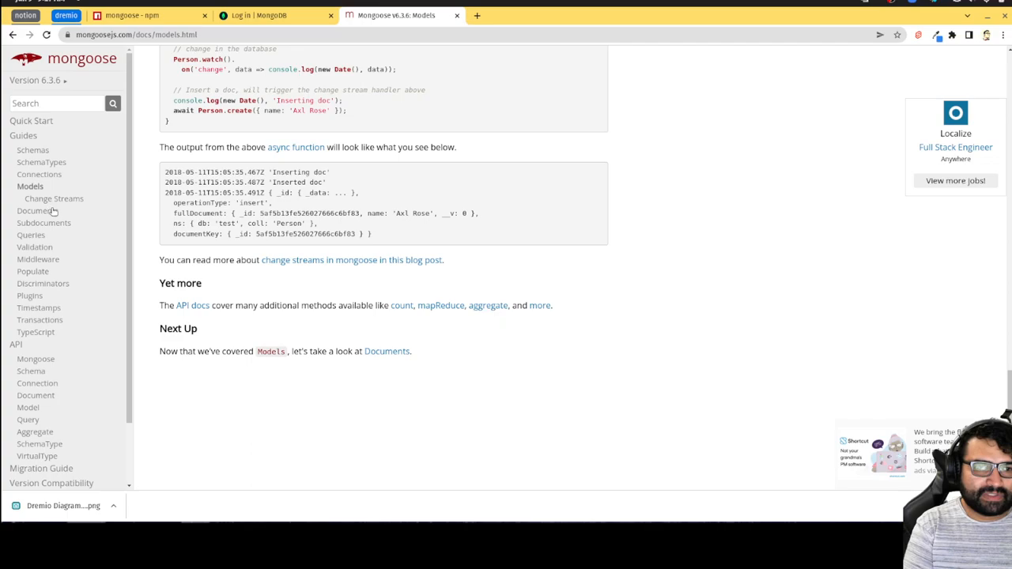
Step: Open the Subdocuments guide from the Guides sidebar
left_click(44, 210)
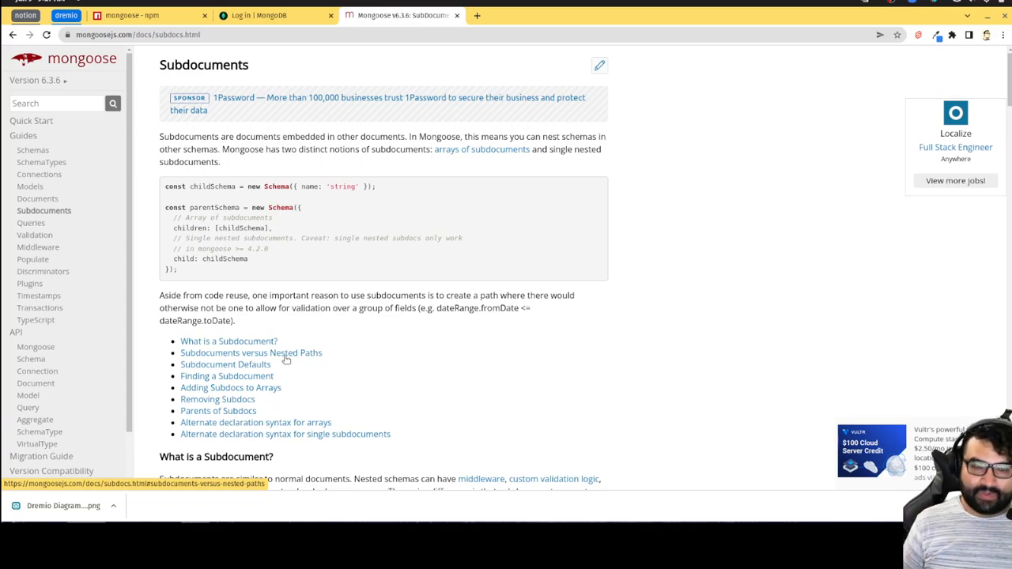
mouse_move(397, 427)
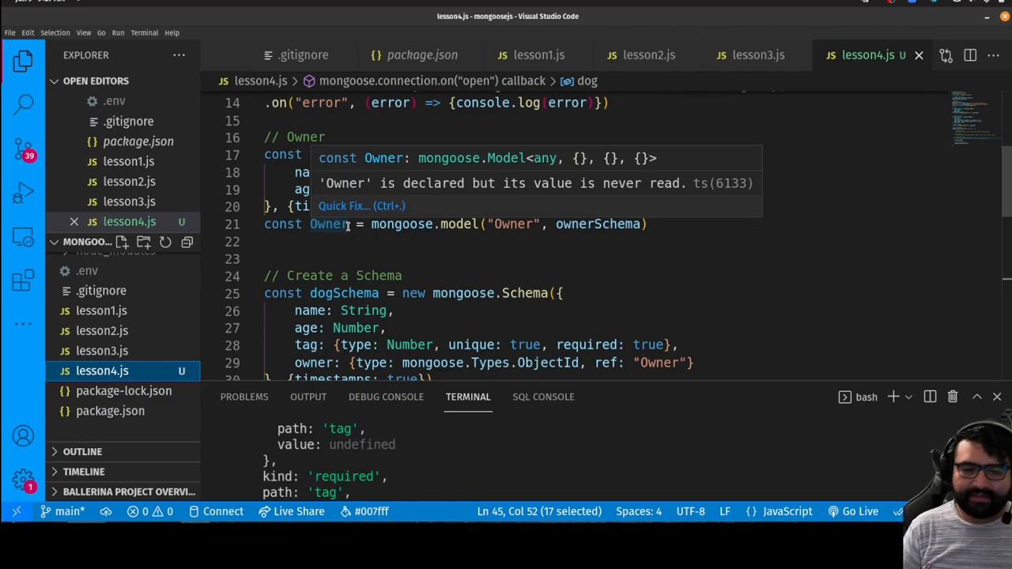
mouse_move(423, 553)
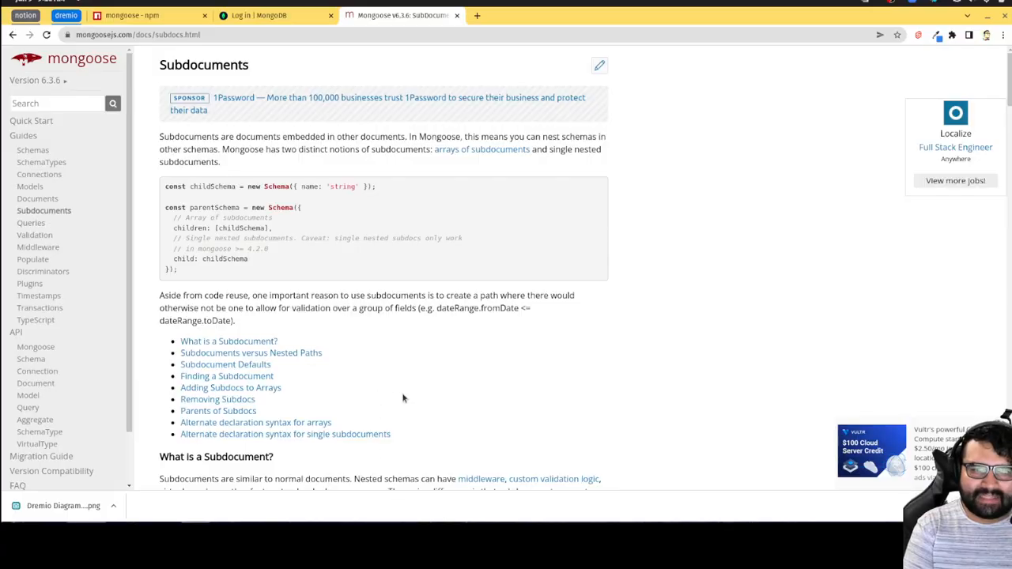
mouse_move(383, 358)
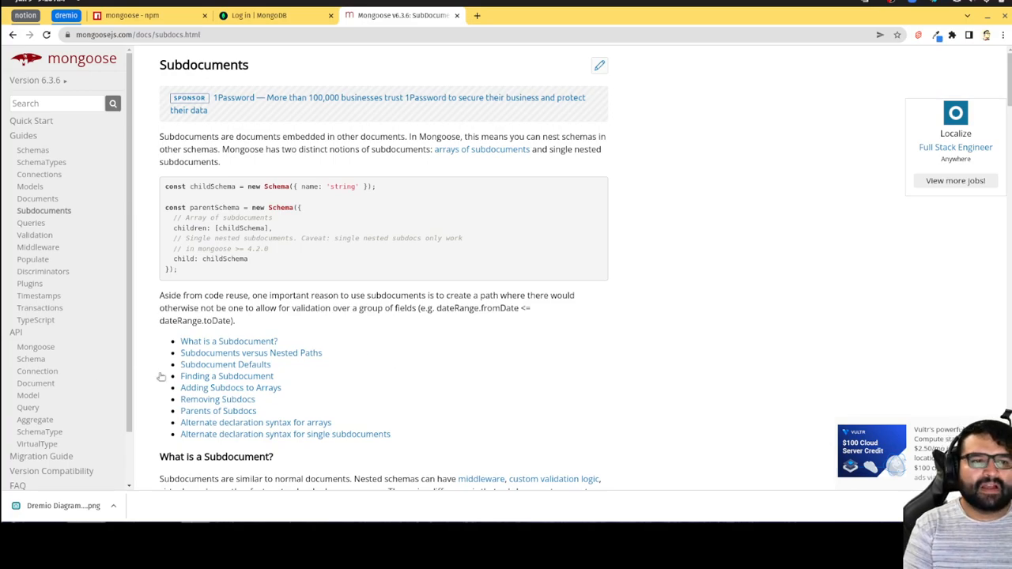
mouse_move(289, 391)
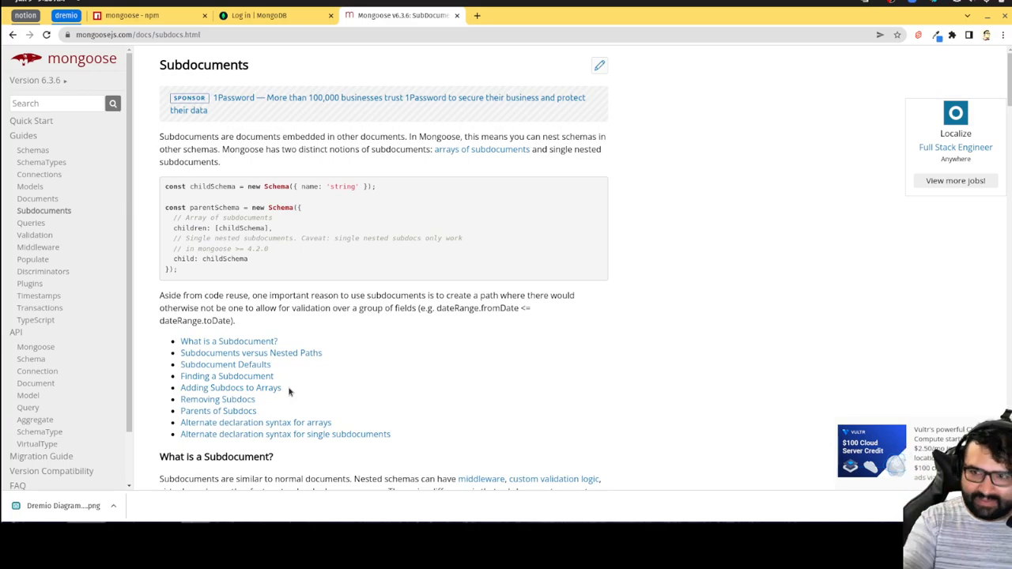
Step: Read the Subdocuments guide past Nested Paths down to Subdocument Defaults
scroll("down", 3)
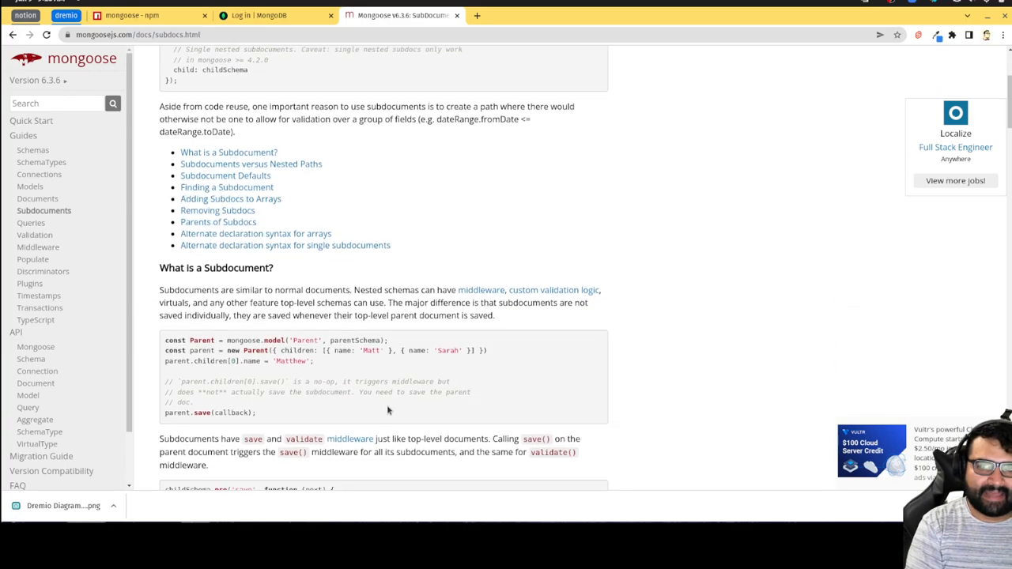
scroll("down", 3)
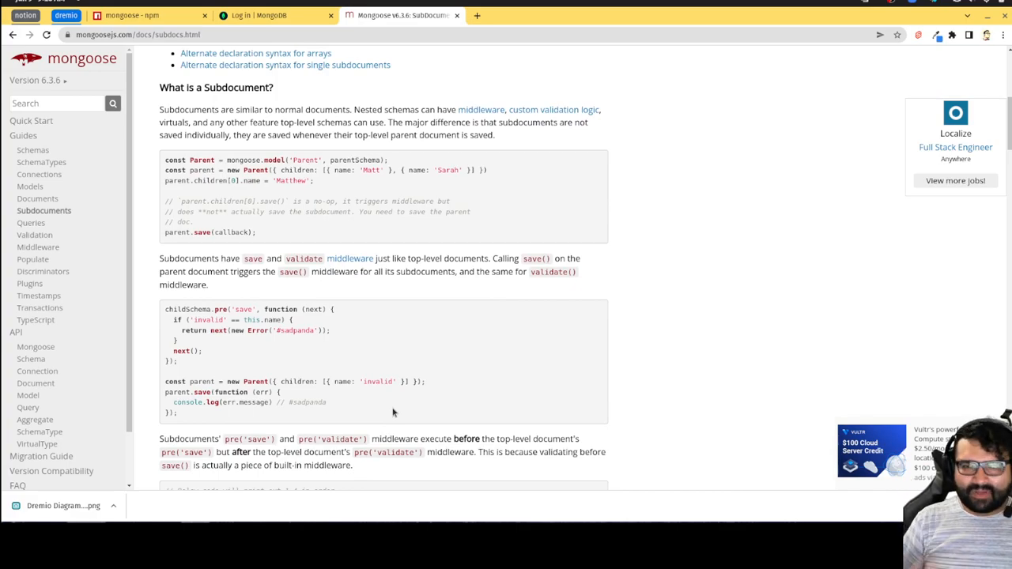
scroll("down", 3)
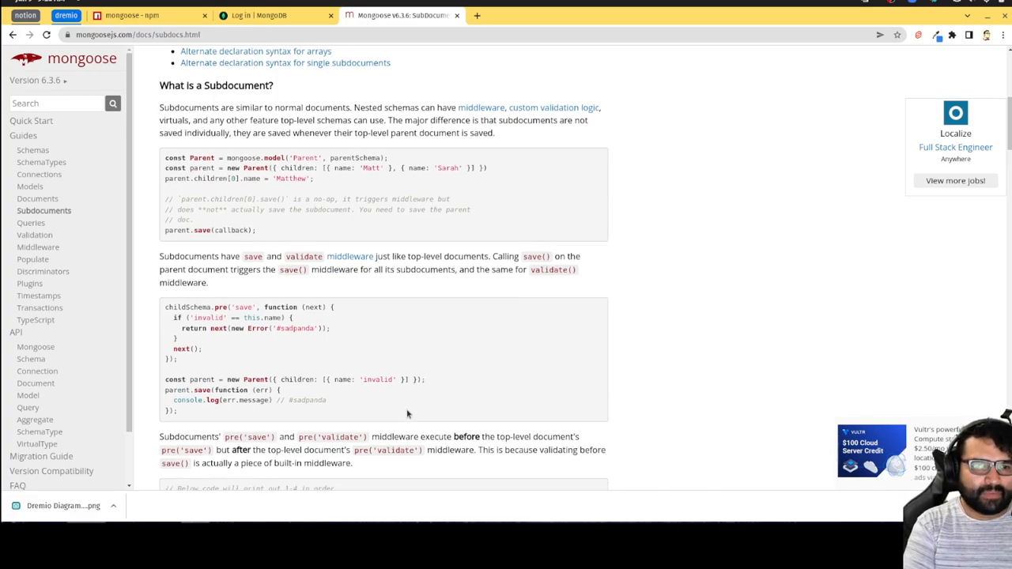
scroll("down", 3)
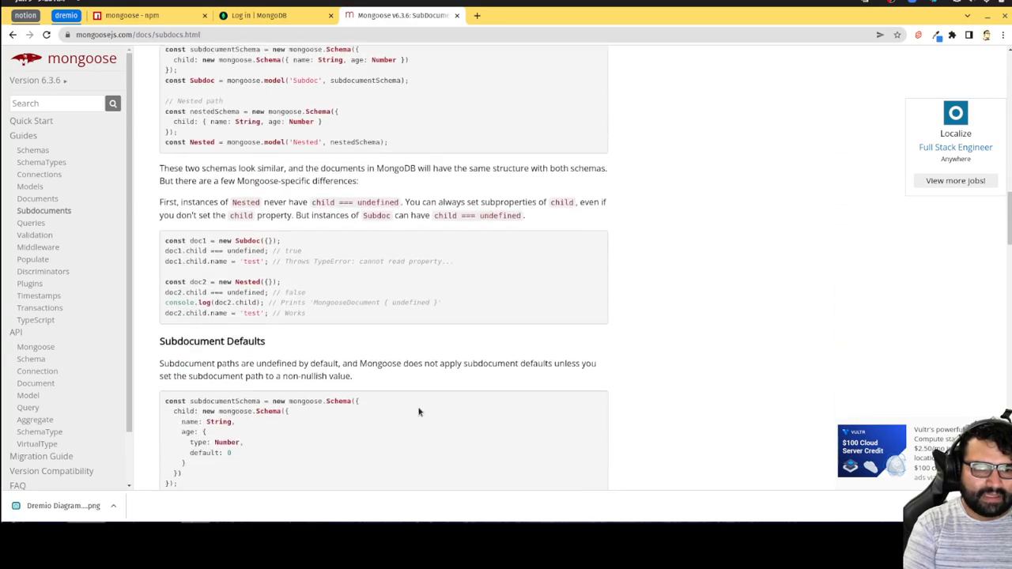
scroll("down", 3)
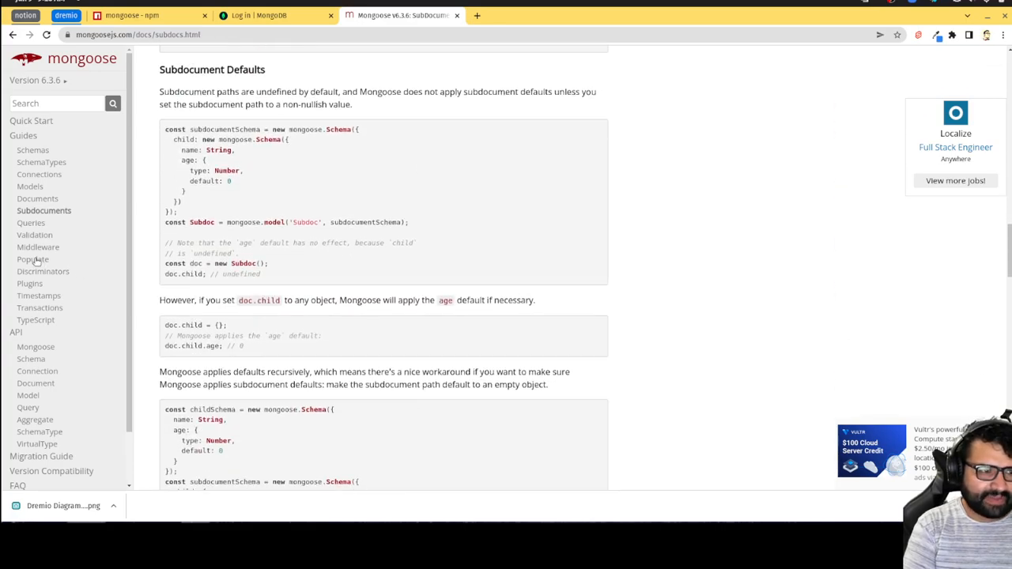
Step: Glance at Populate, then read Timestamps down to Alternate Property Names and Disabling Timestamps
left_click(32, 259)
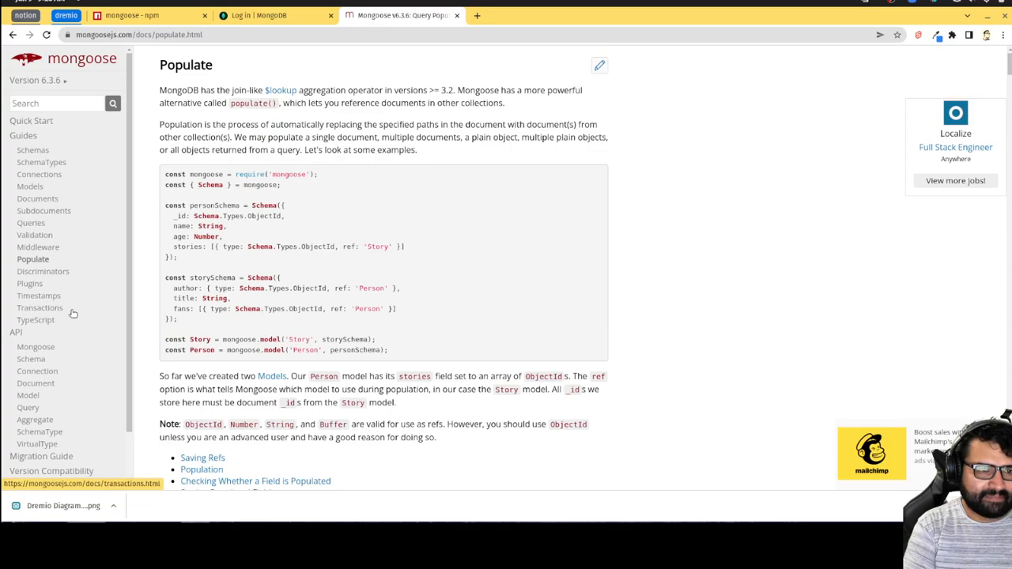
left_click(39, 294)
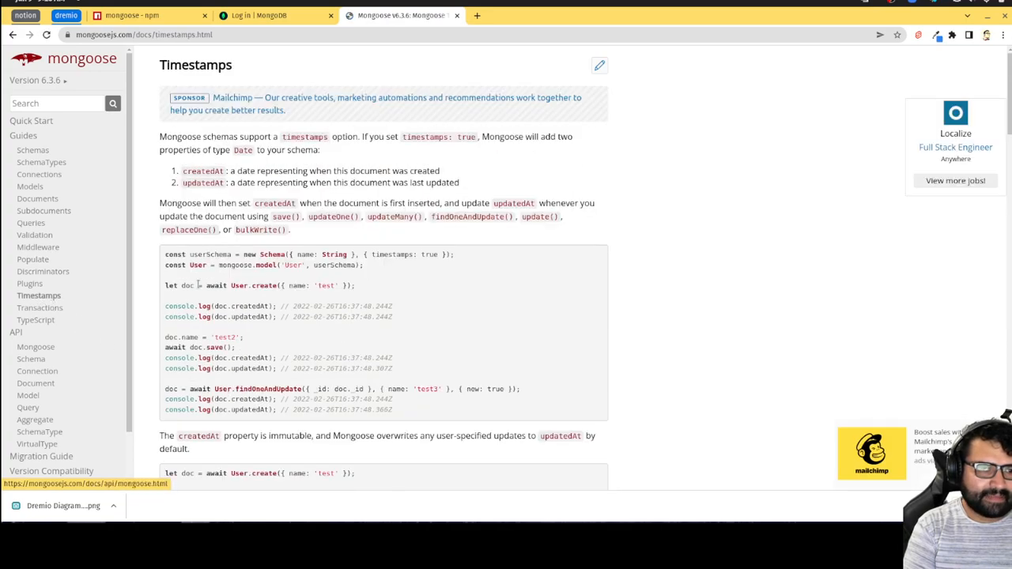
scroll("down", 3)
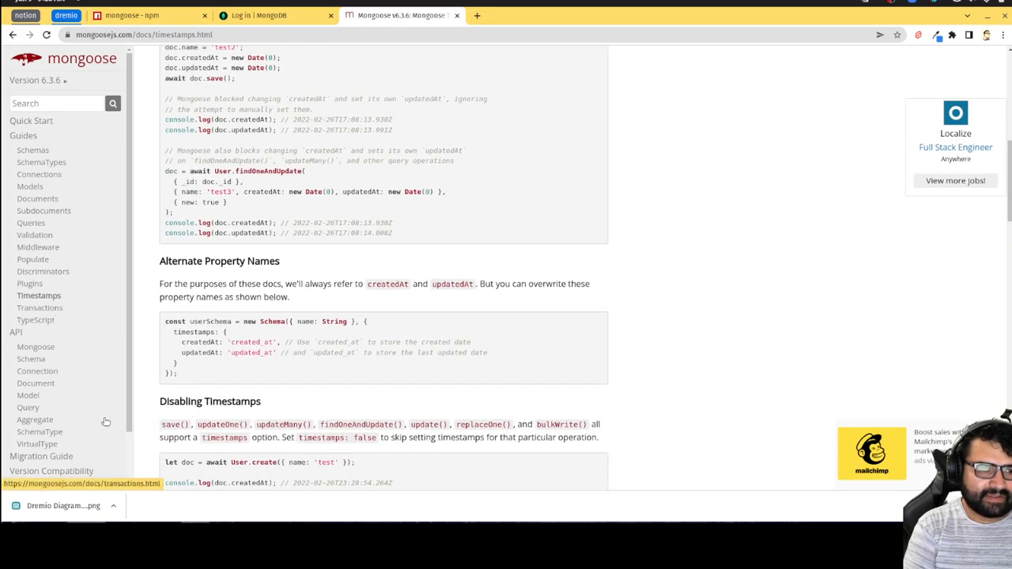
mouse_move(337, 456)
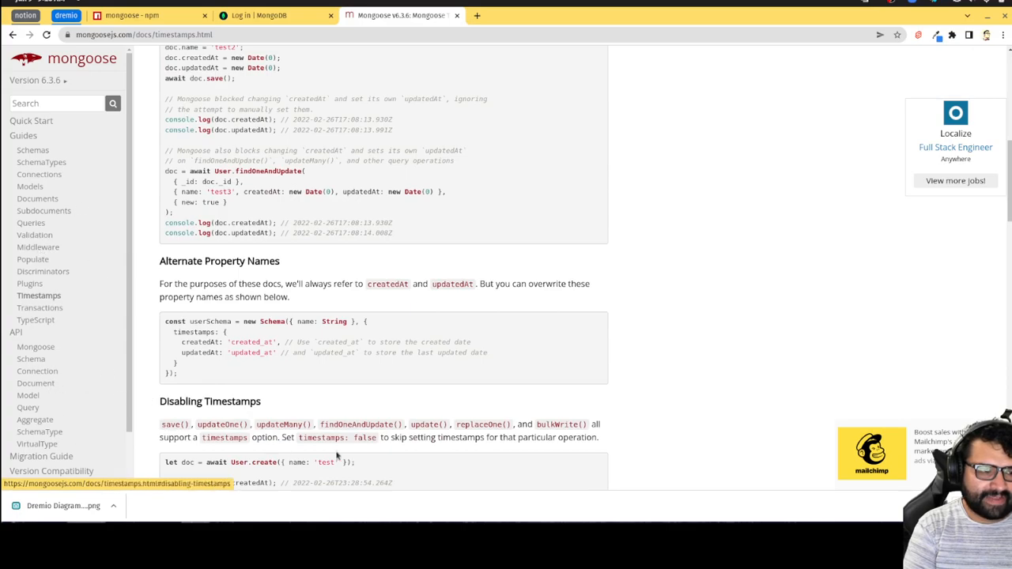
mouse_move(702, 290)
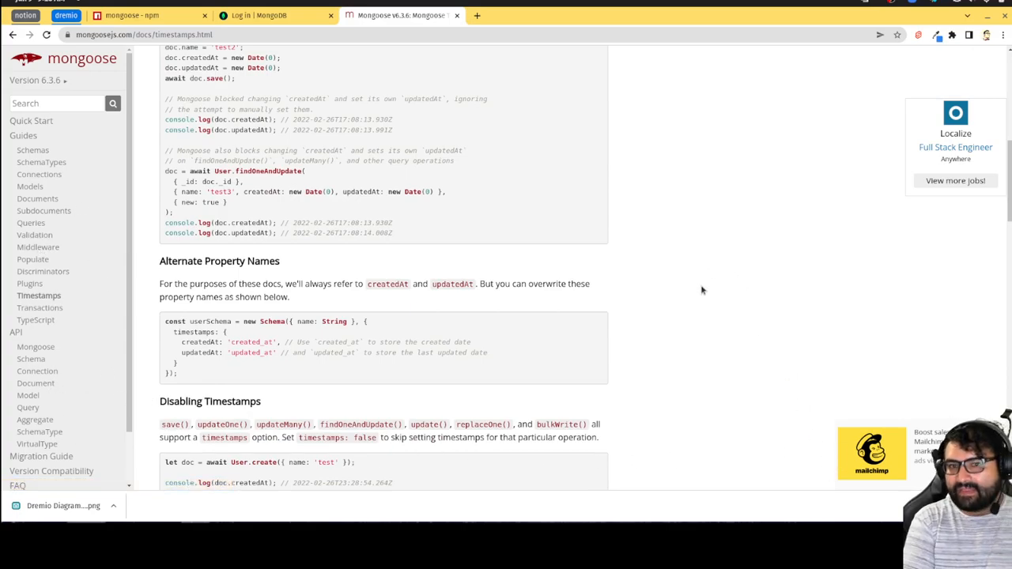
mouse_move(732, 325)
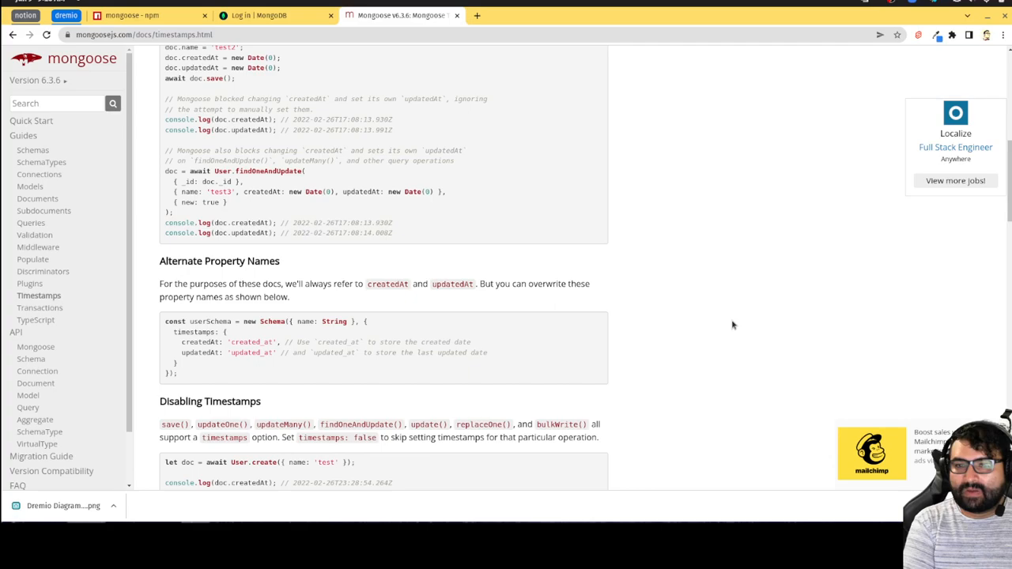
mouse_move(729, 332)
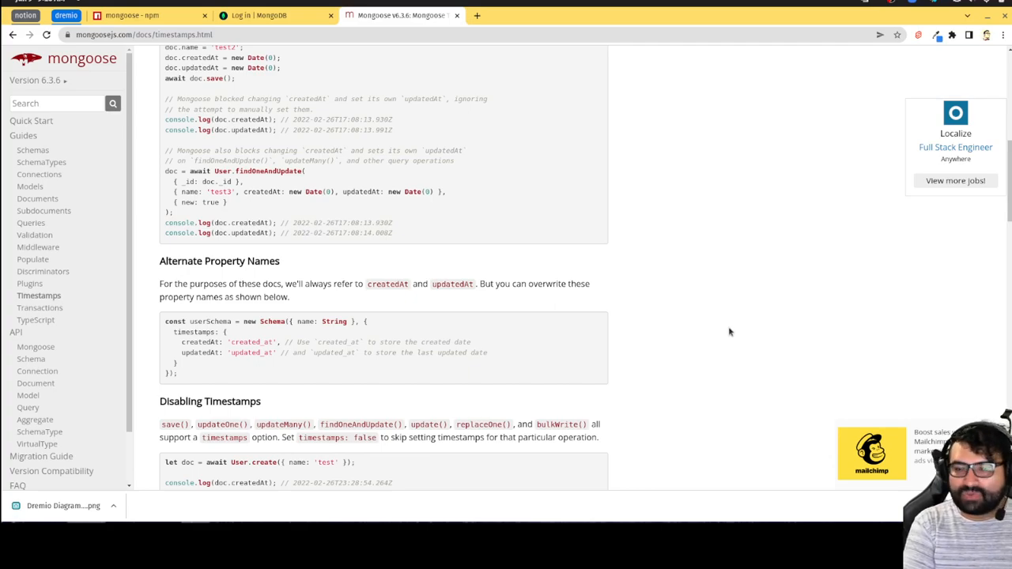
mouse_move(682, 329)
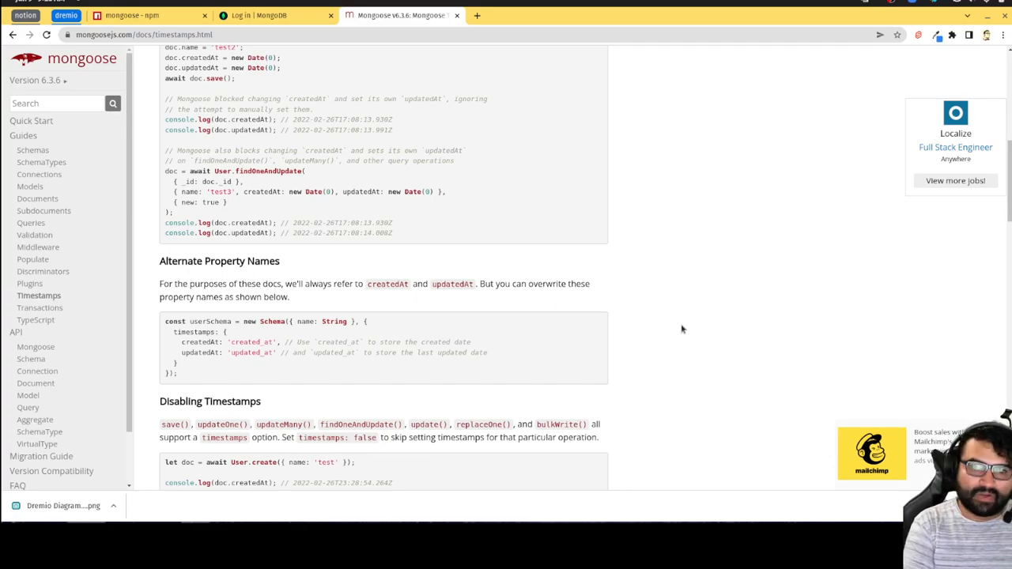
mouse_move(678, 333)
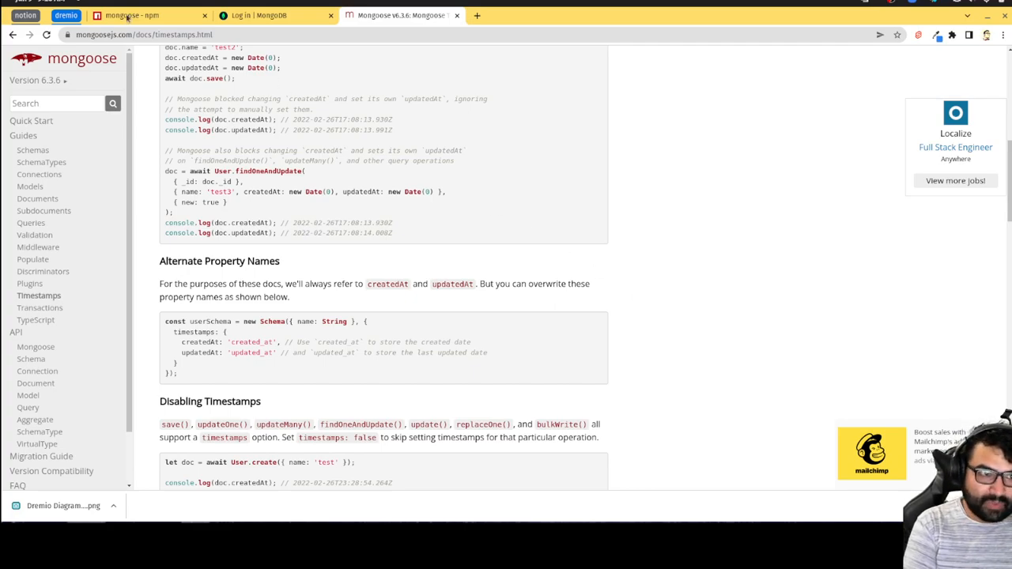
Step: Search npm for 'mongo odm' and scroll the 101 results to mongosmash and mongolass
left_click(132, 15)
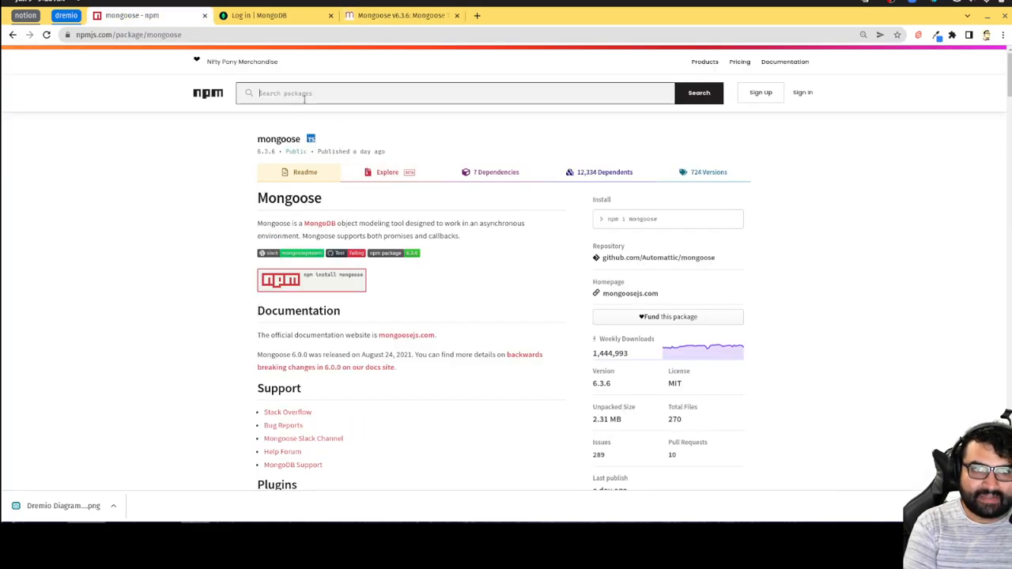
type("mongo odm")
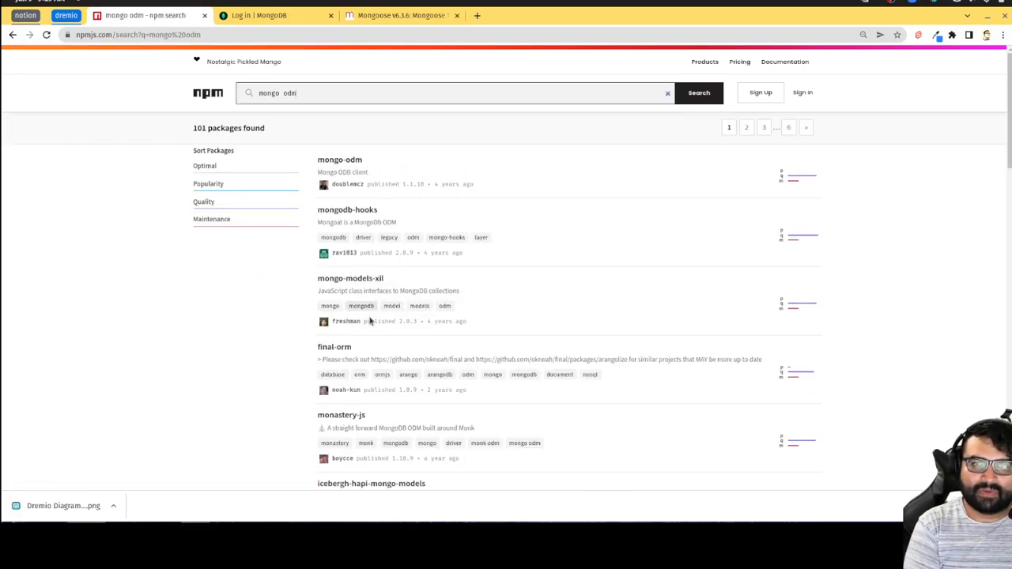
scroll("down", 3)
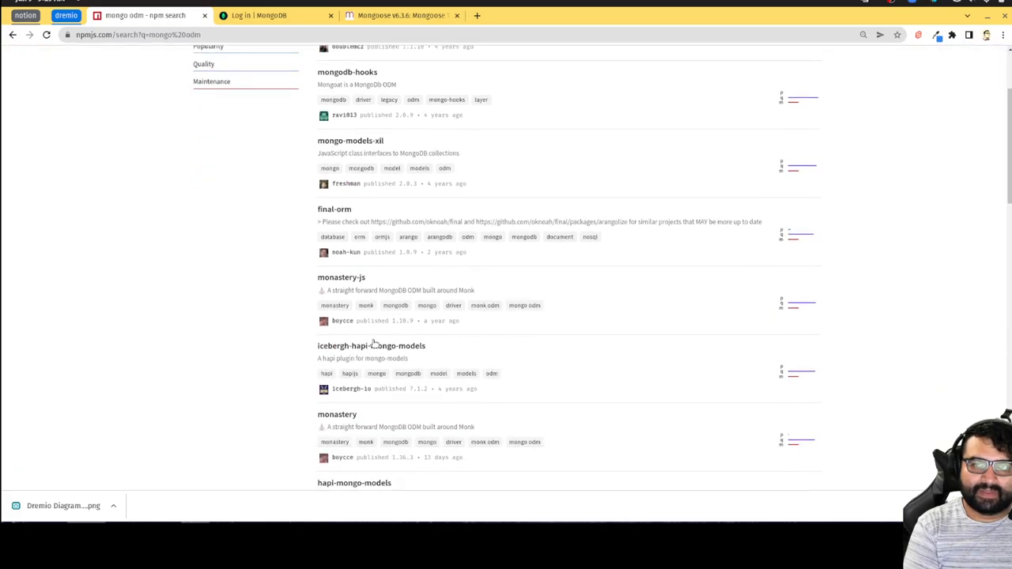
scroll("down", 3)
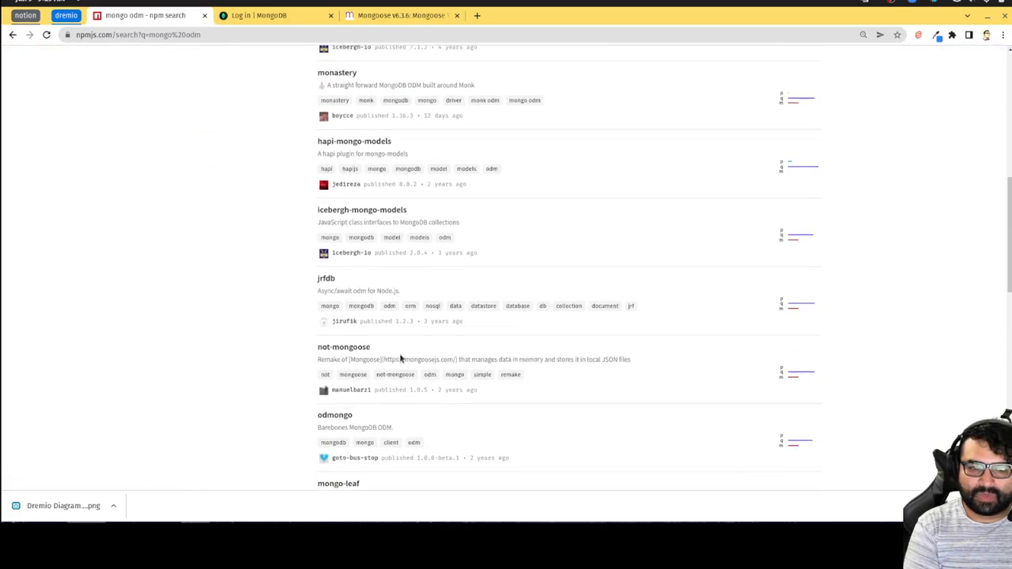
scroll("down", 3)
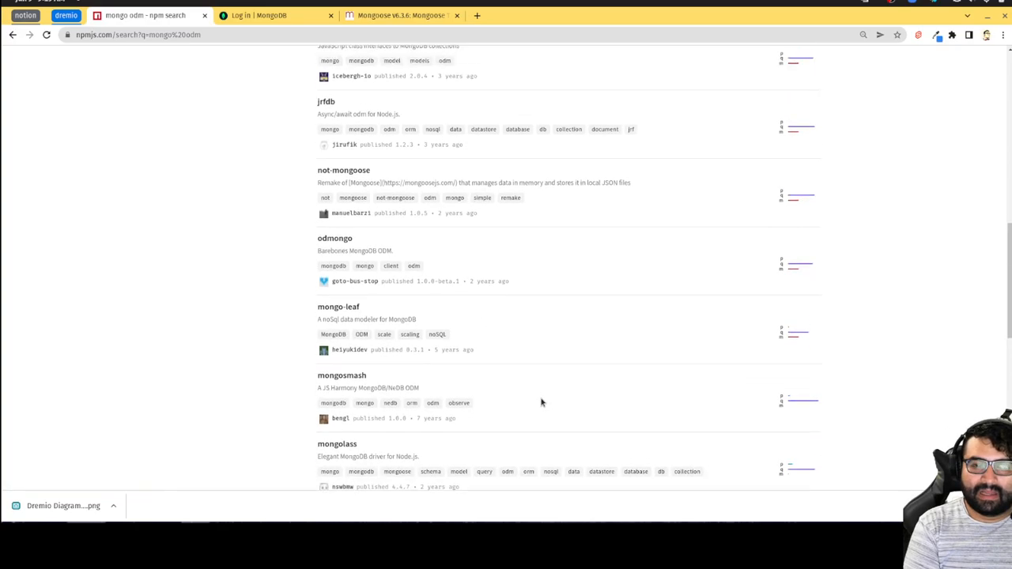